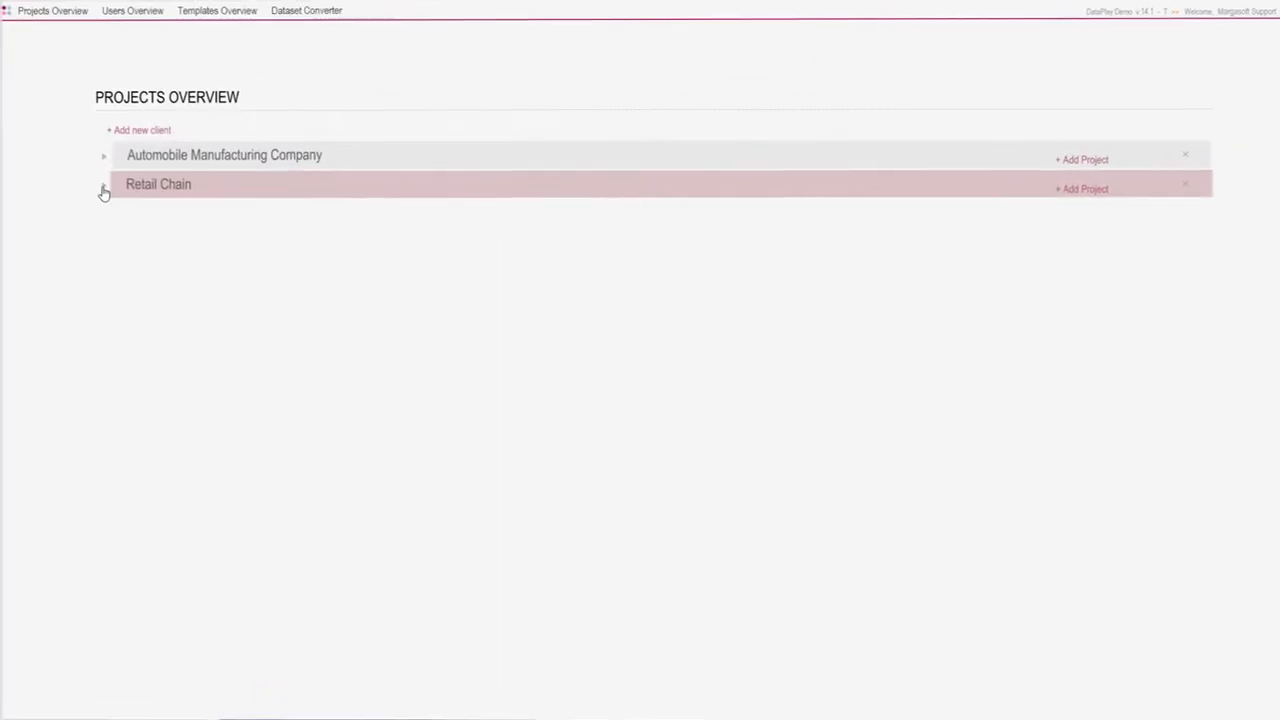
Open the 4 P's Retail Chain template from the DataPlay_MR project's Templates list
left_click(104, 184)
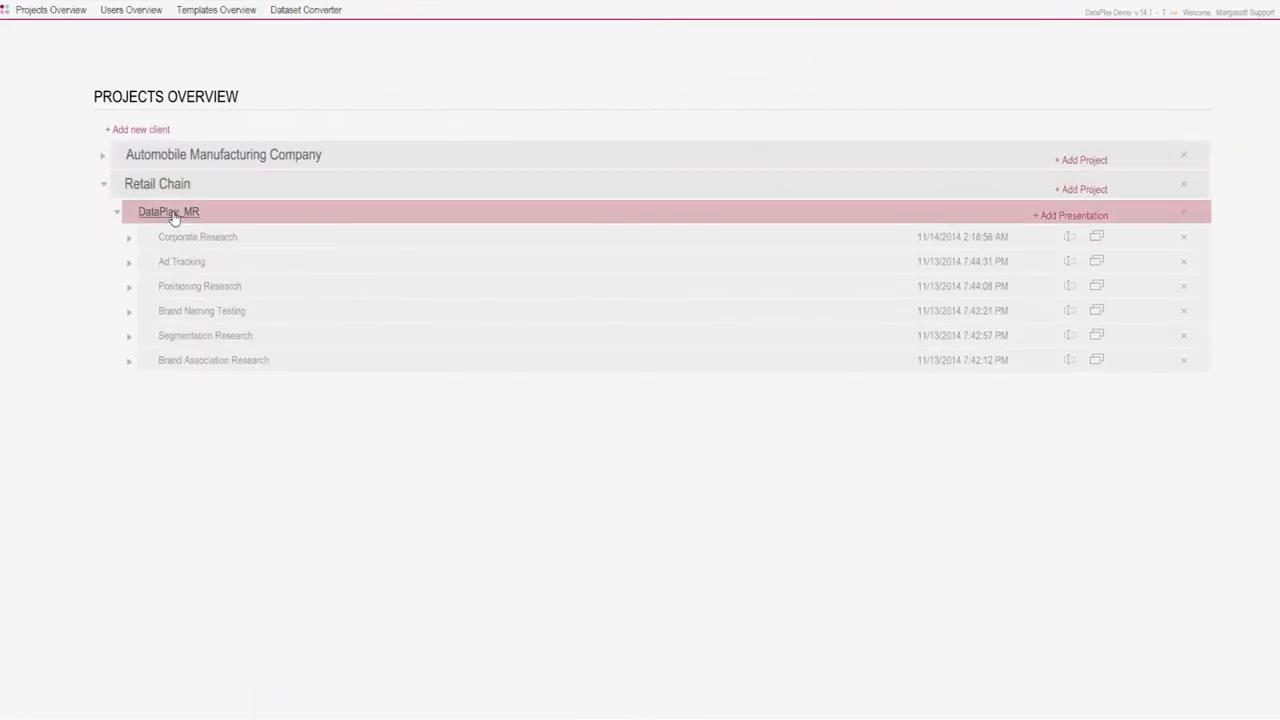
left_click(168, 212)
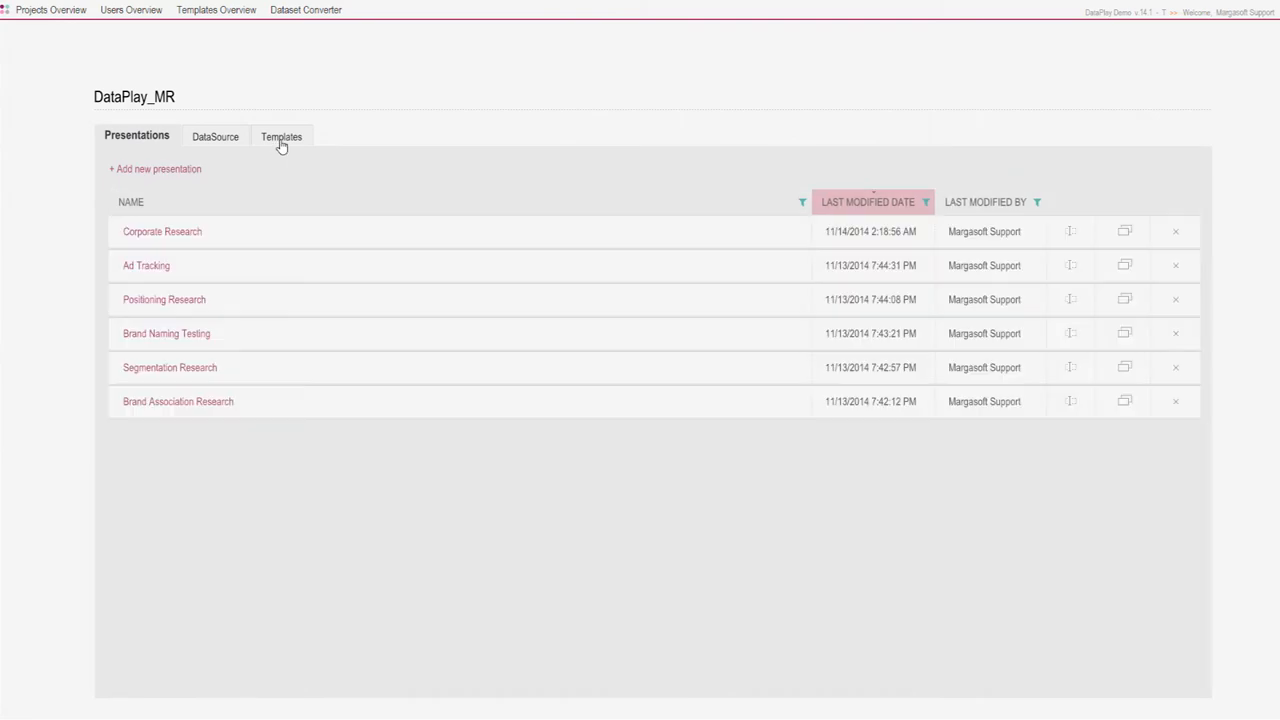
left_click(280, 136)
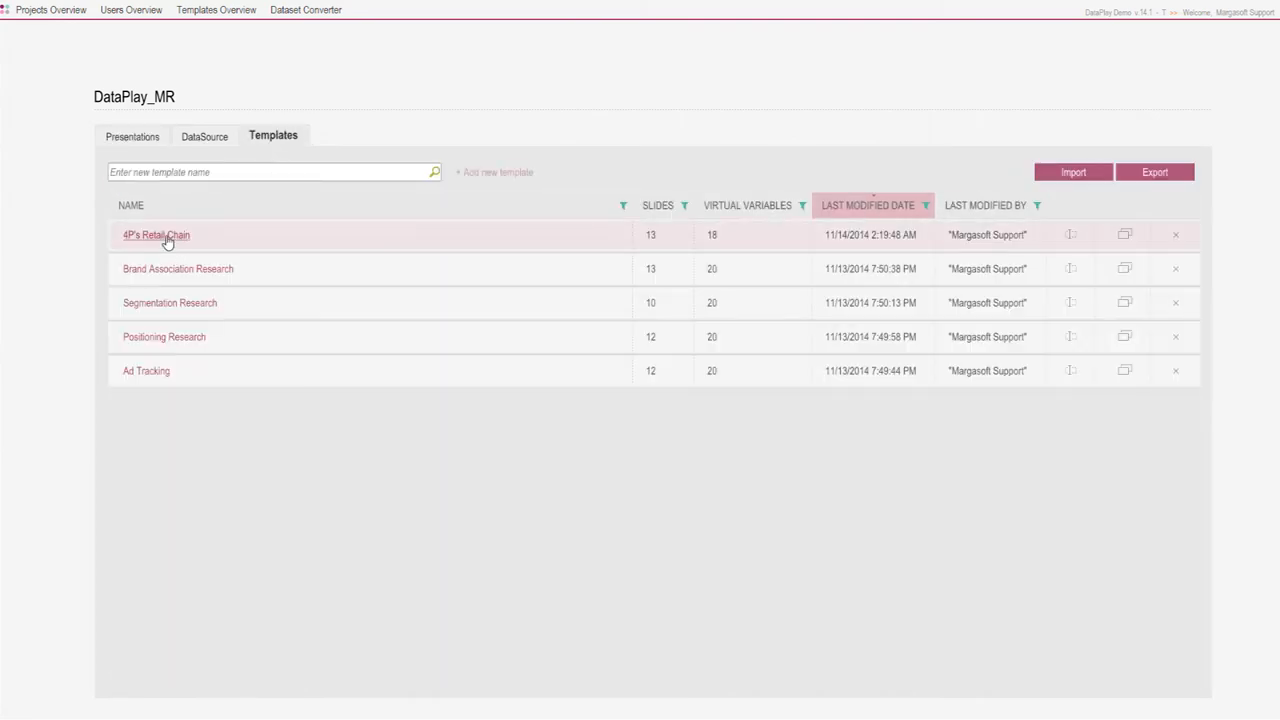
left_click(156, 236)
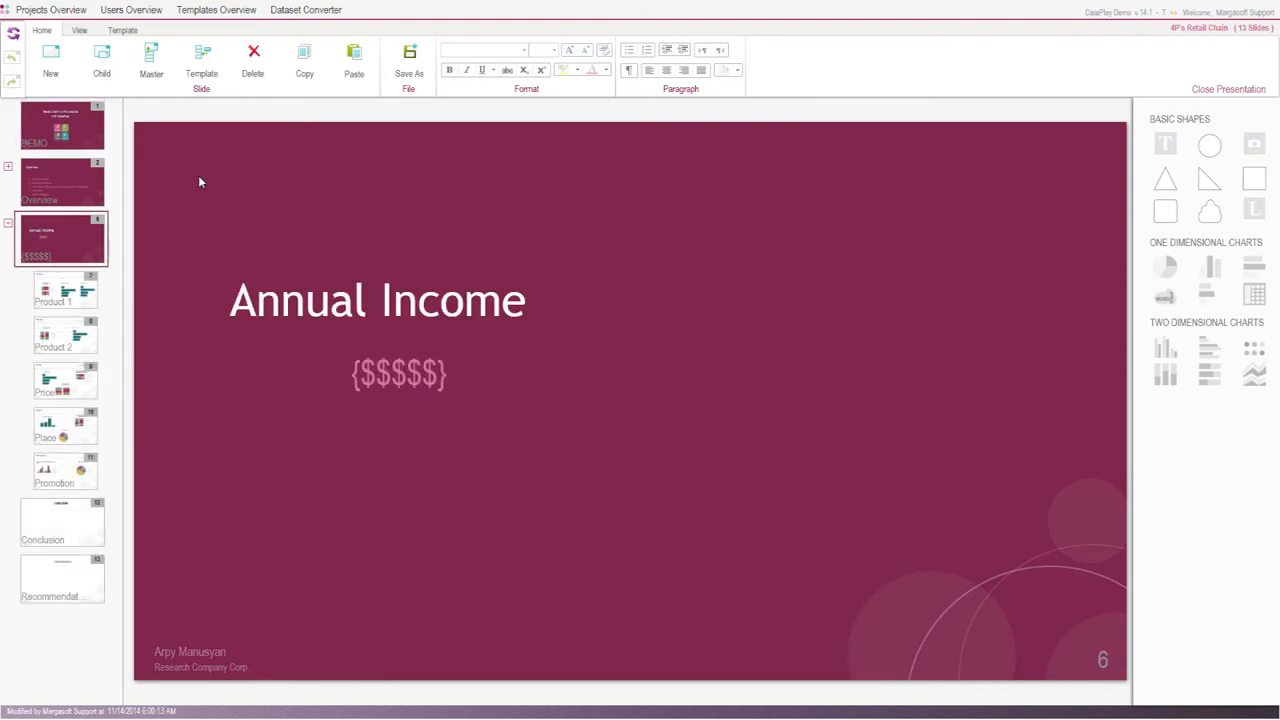
Browse the virtual variables: Satisfaction with Location, Annual Household Income, Satisfaction with Price Policy
left_click(122, 30)
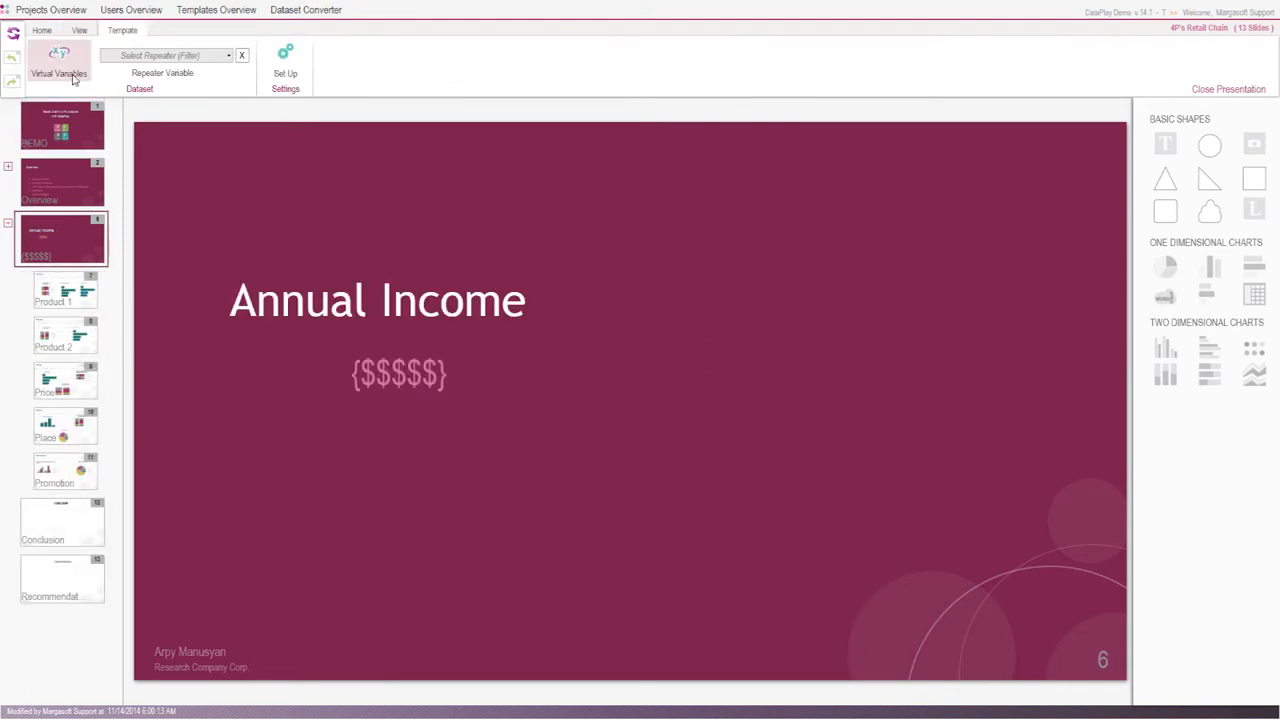
left_click(58, 60)
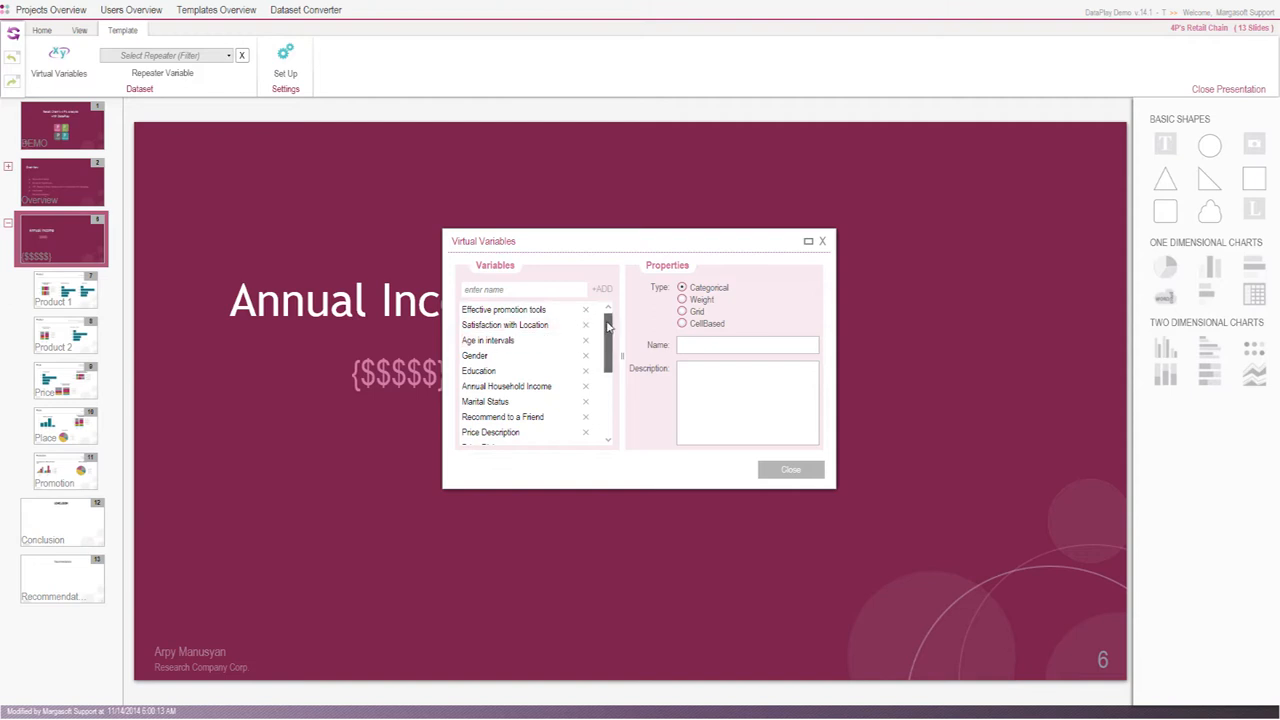
scroll("down", 3)
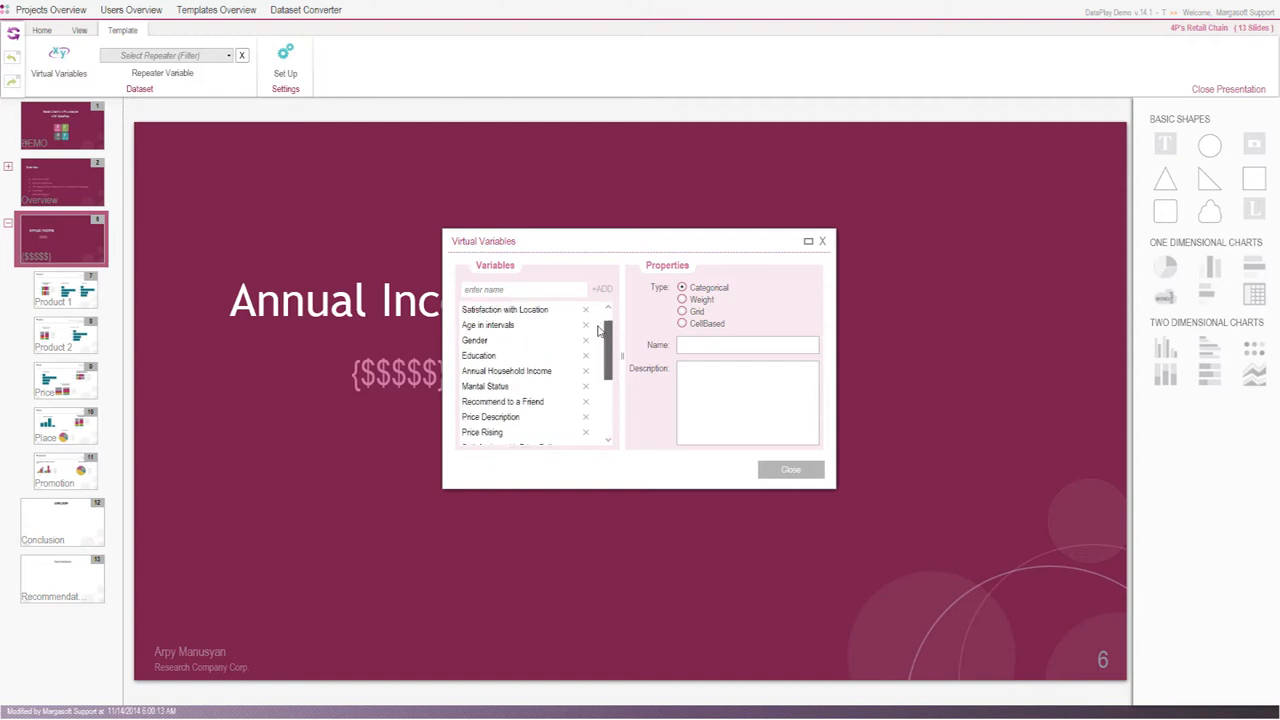
left_click(504, 308)
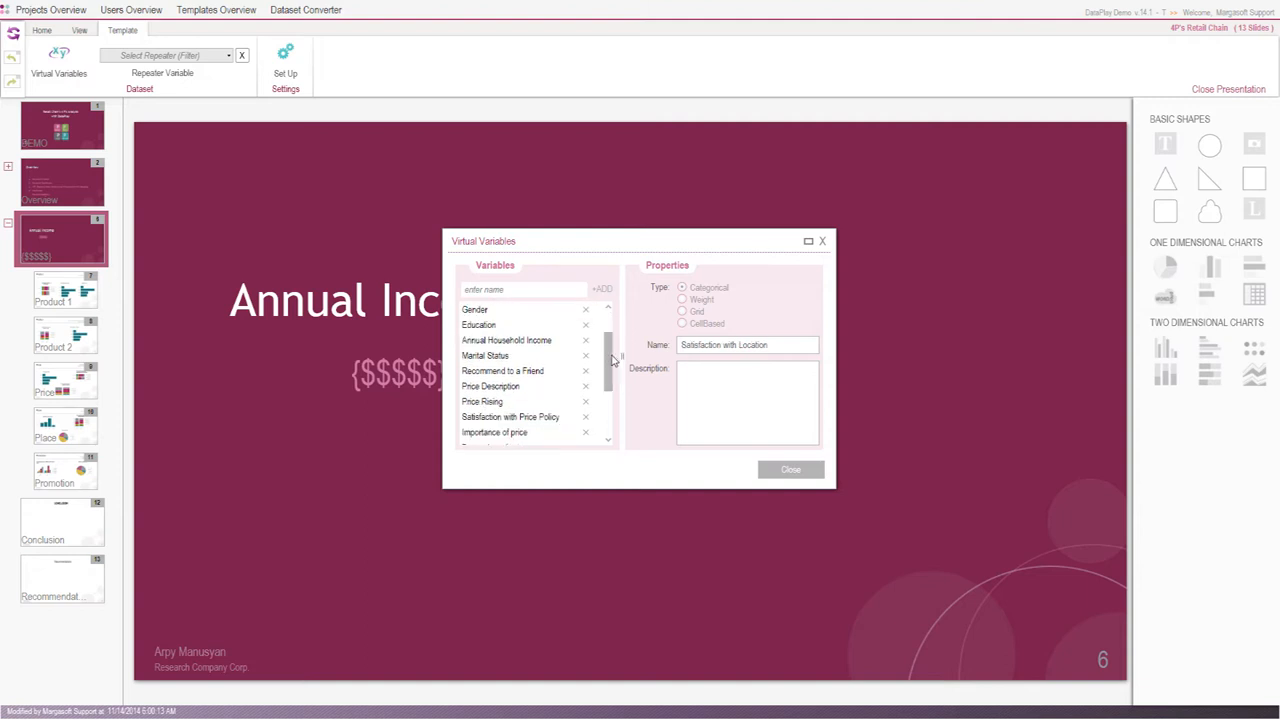
left_click(506, 340)
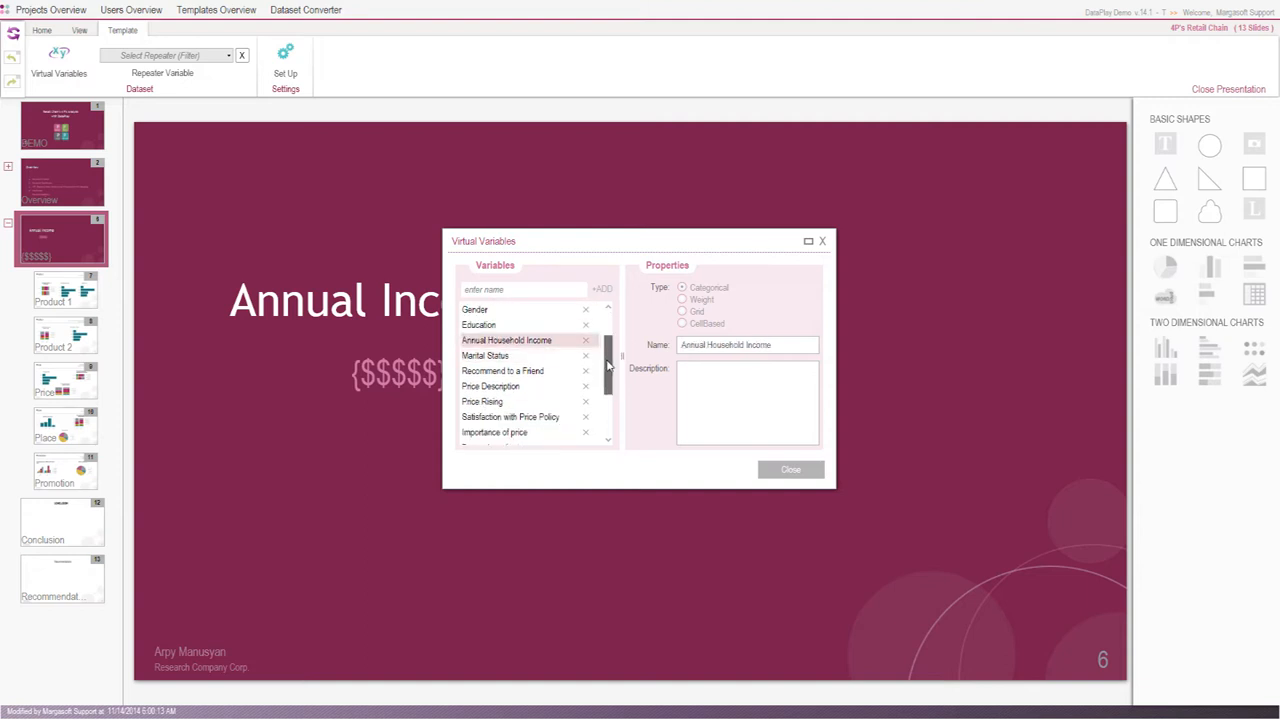
left_click(510, 370)
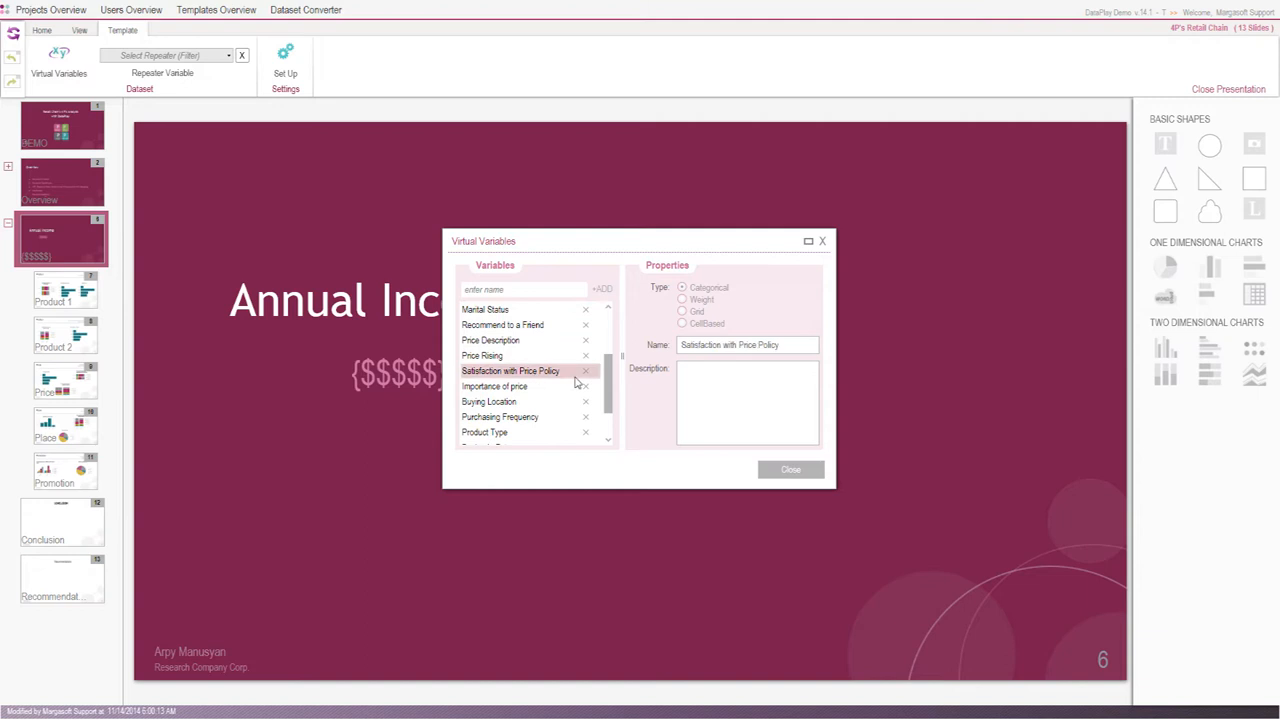
Leave the variables list and bring up the Select Repeater choices
scroll("down", 3)
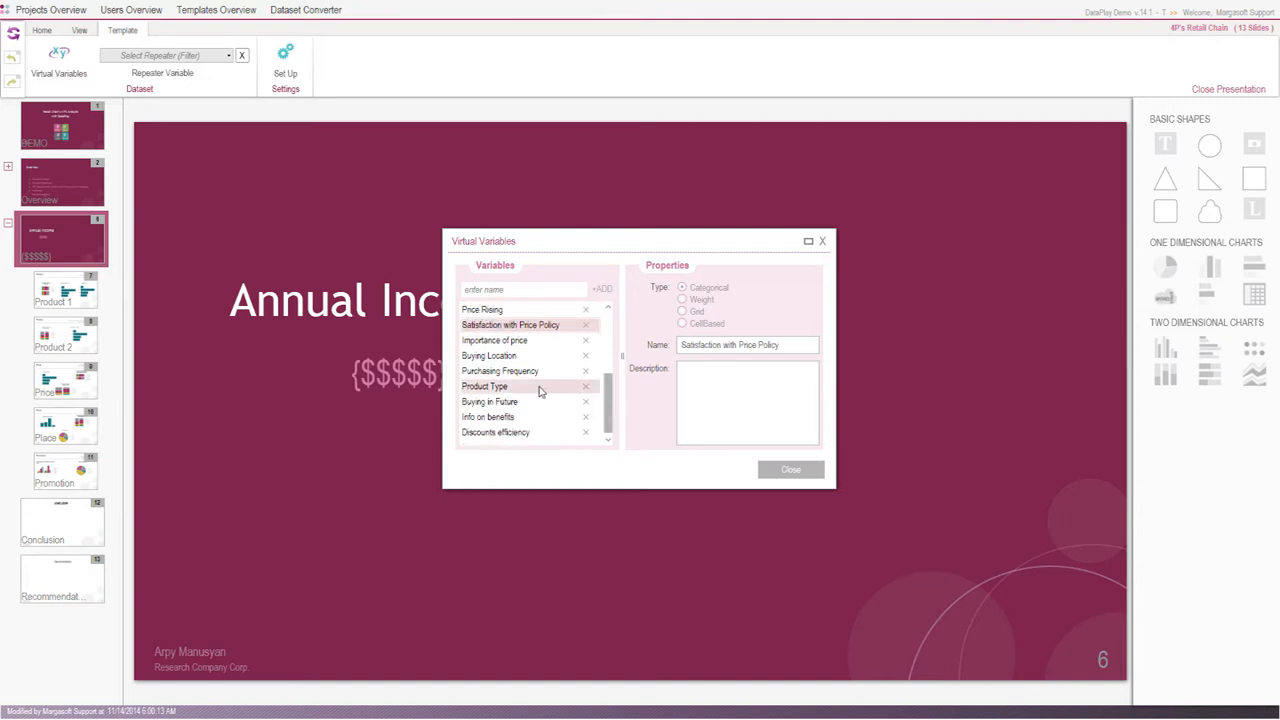
left_click(500, 370)
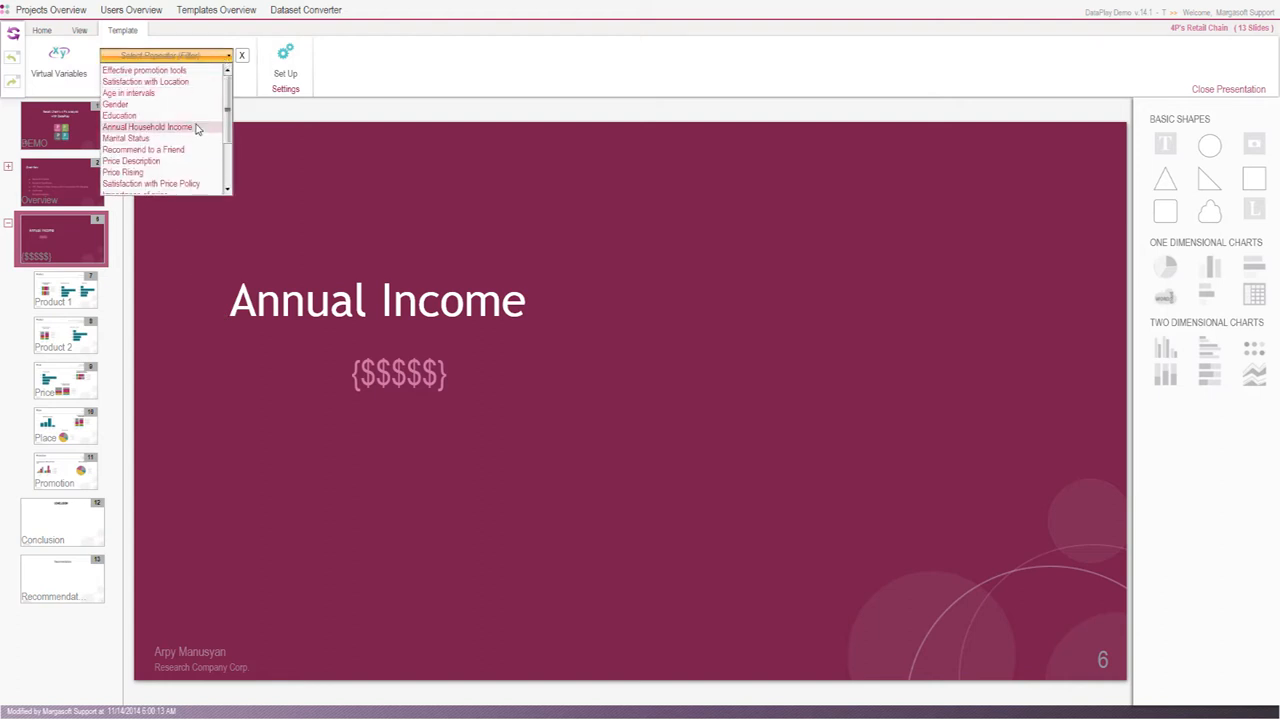
Set Annual Household Income as repeater and review the Product, Price, Place and Promotion slides
left_click(148, 128)
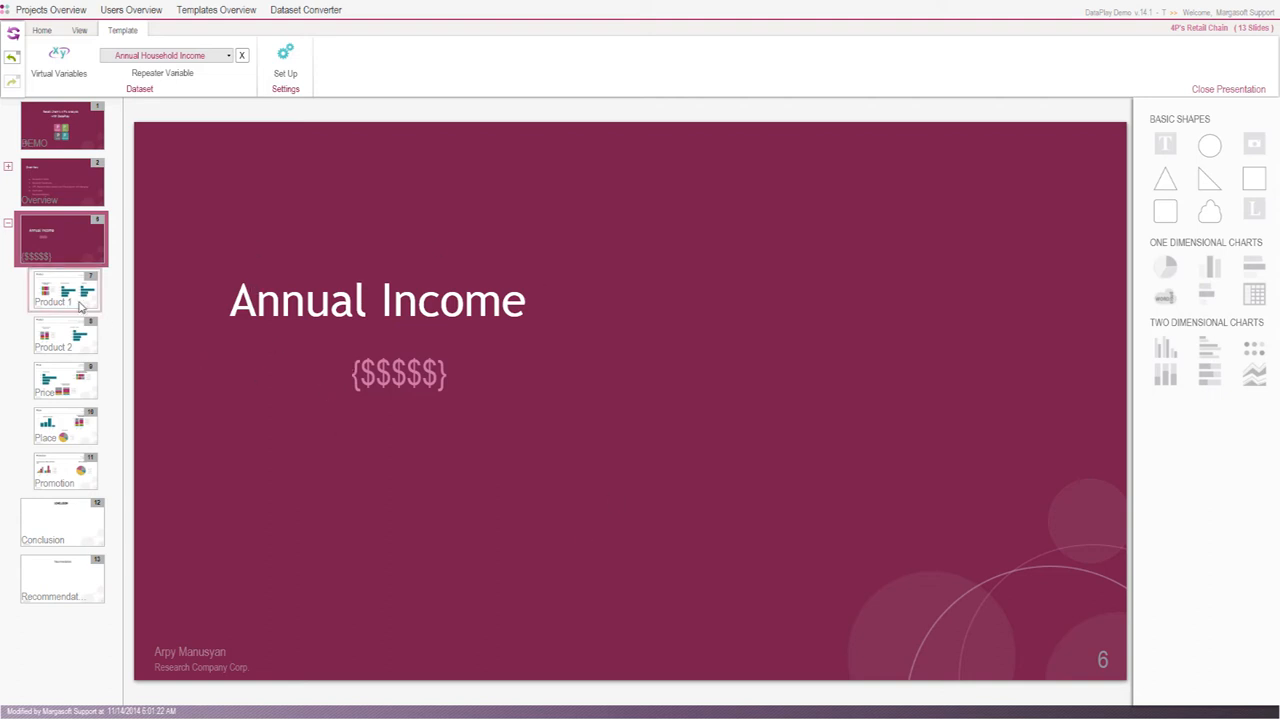
left_click(64, 290)
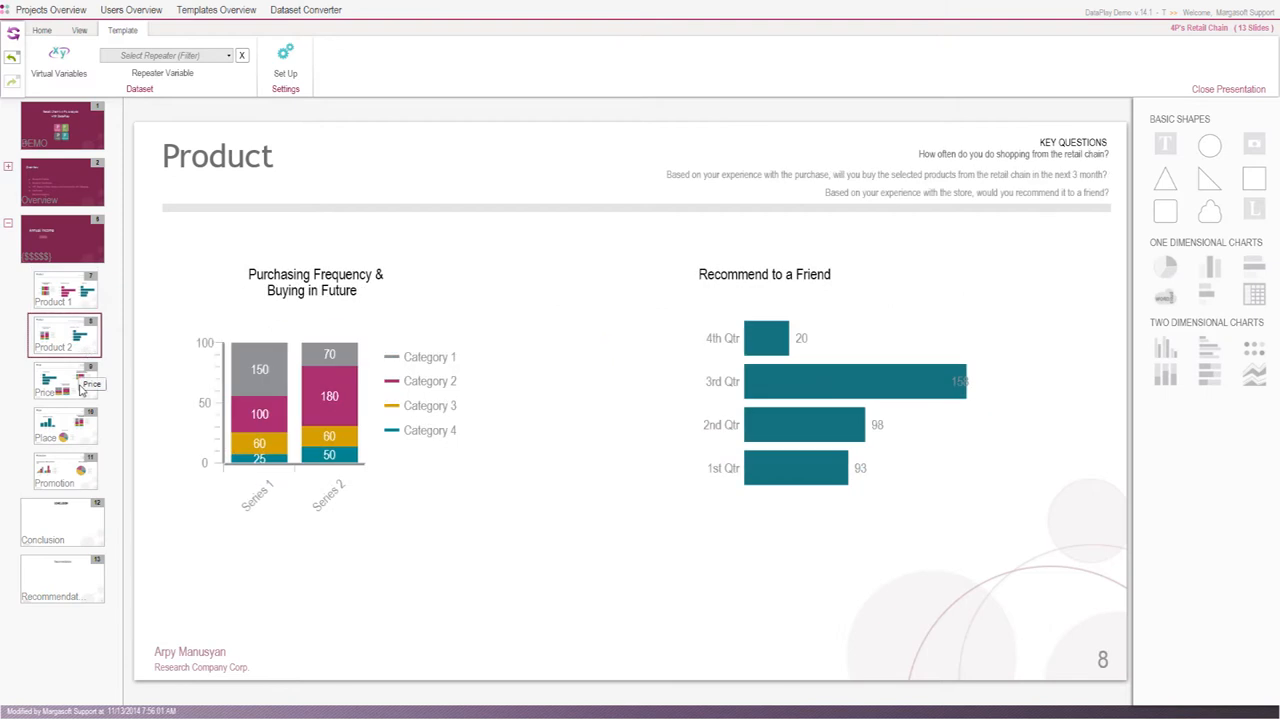
left_click(64, 380)
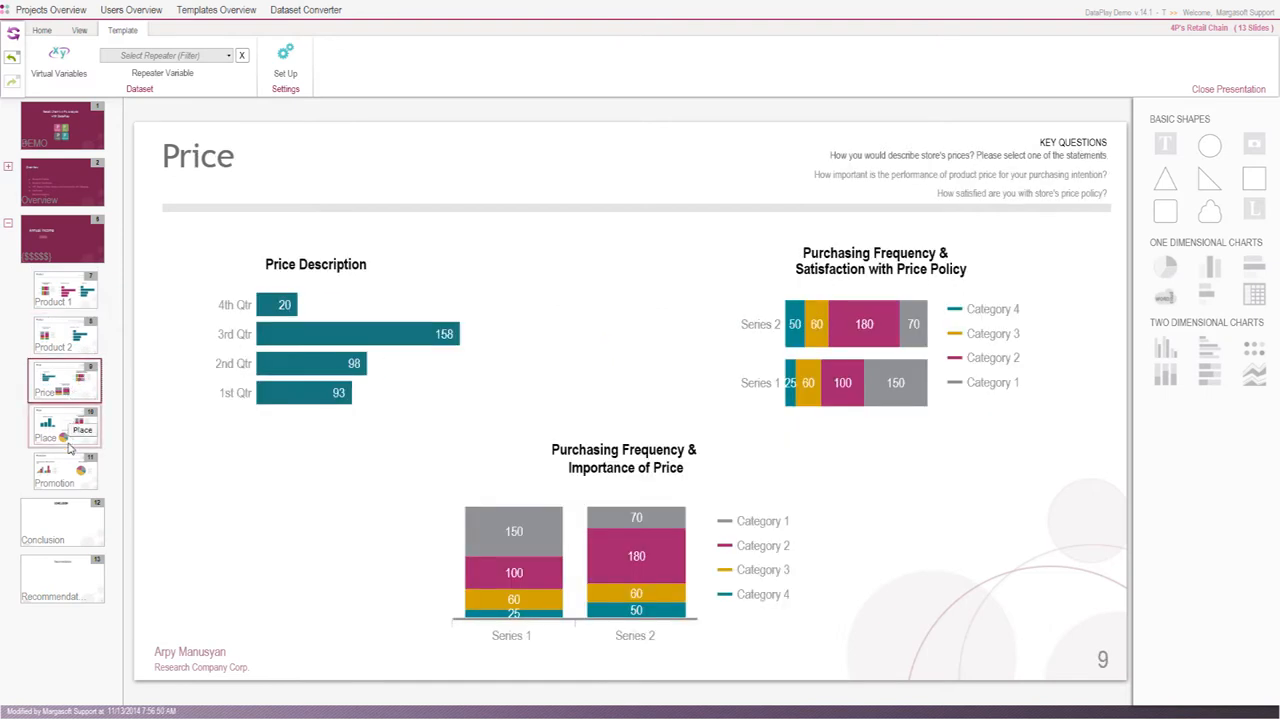
left_click(64, 424)
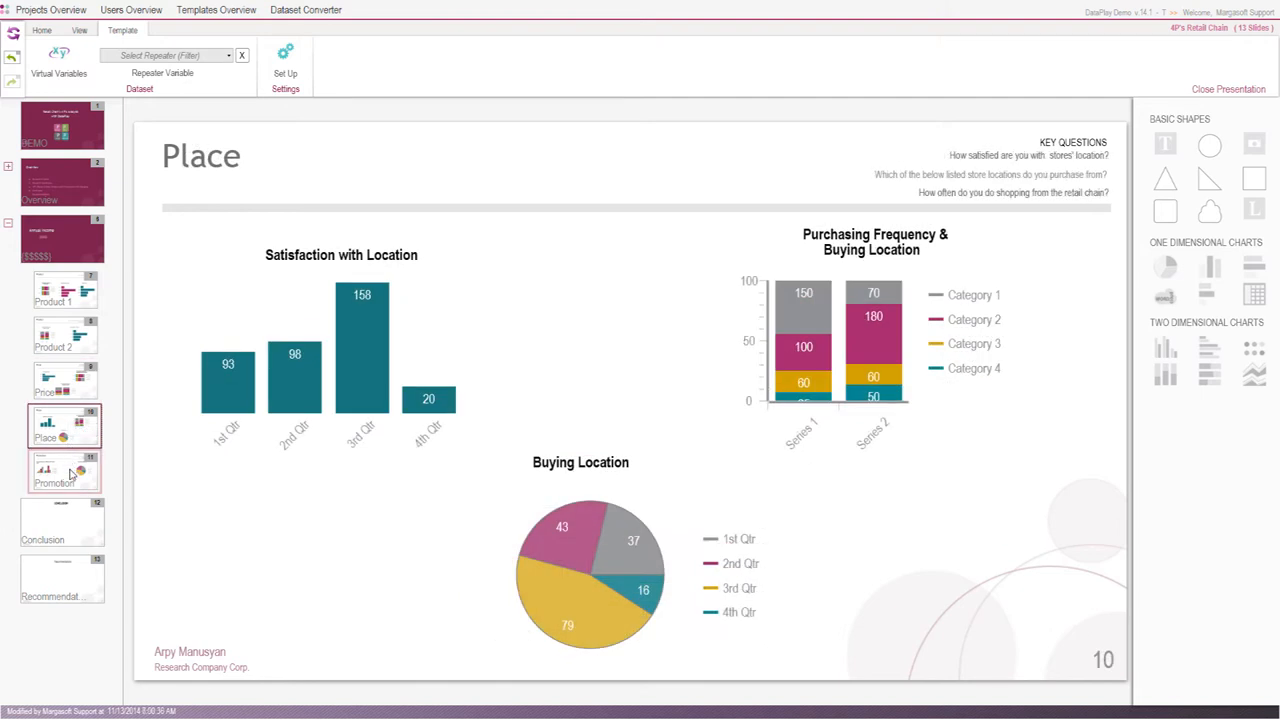
left_click(64, 470)
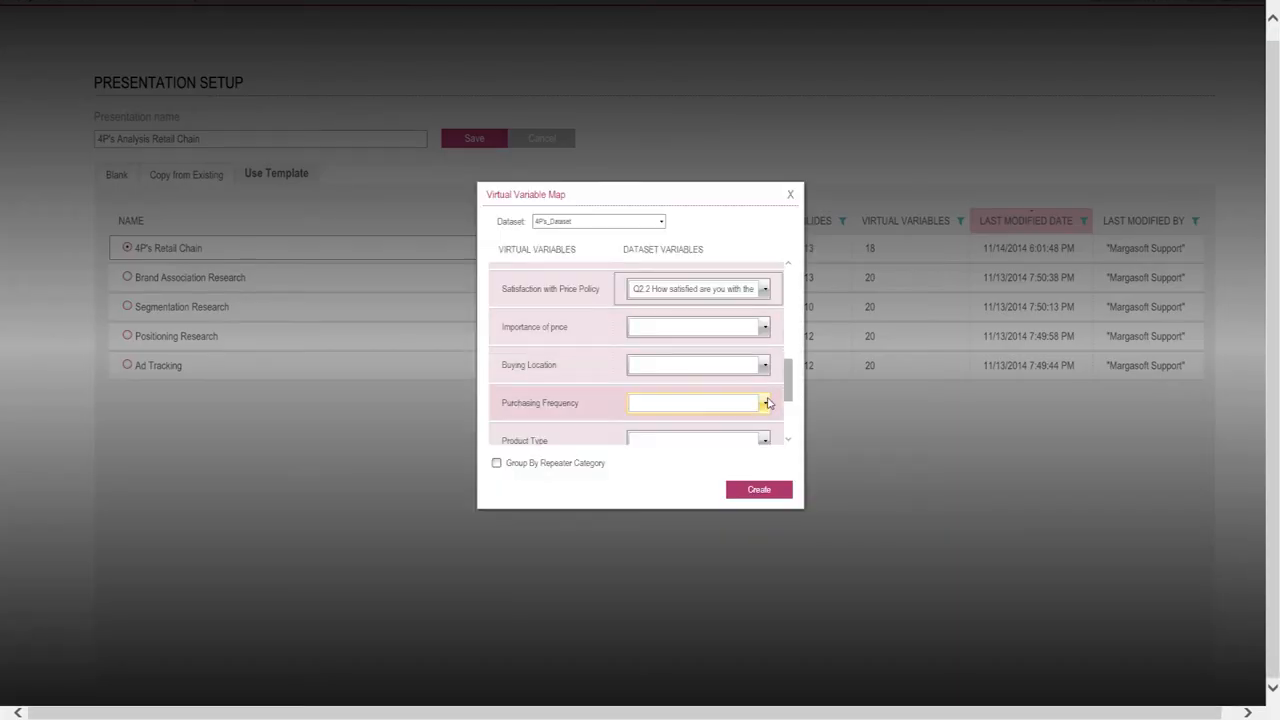
Map Purchasing Frequency to its dataset question and group generated slides by repeater category
left_click(764, 404)
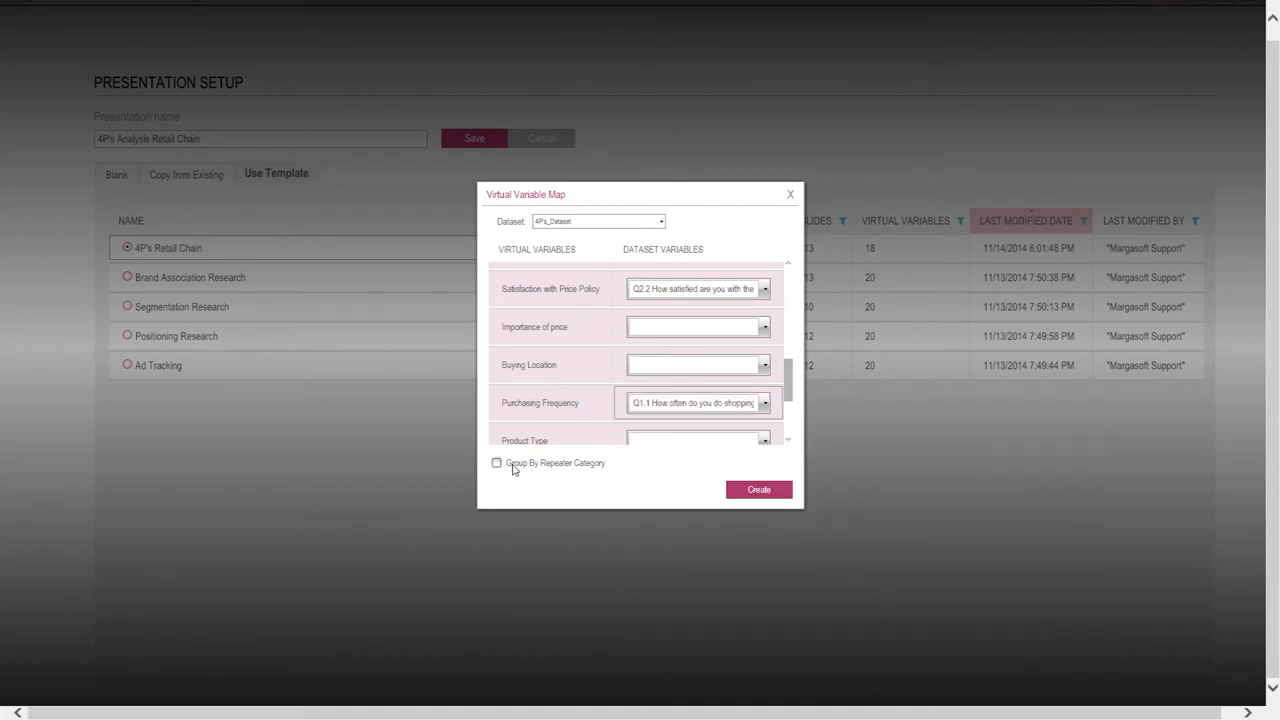
left_click(758, 488)
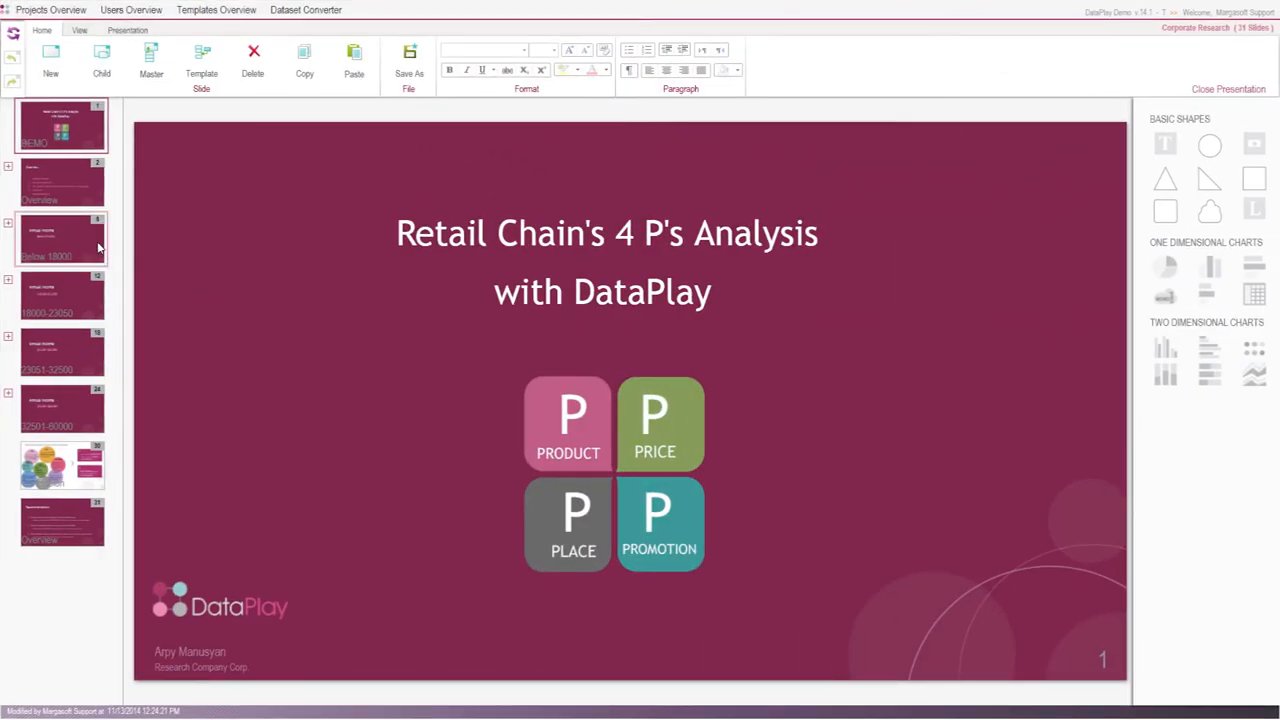
Review the Product slides 7 and 8, inspecting the Recommend to a Friend chart
left_click(62, 238)
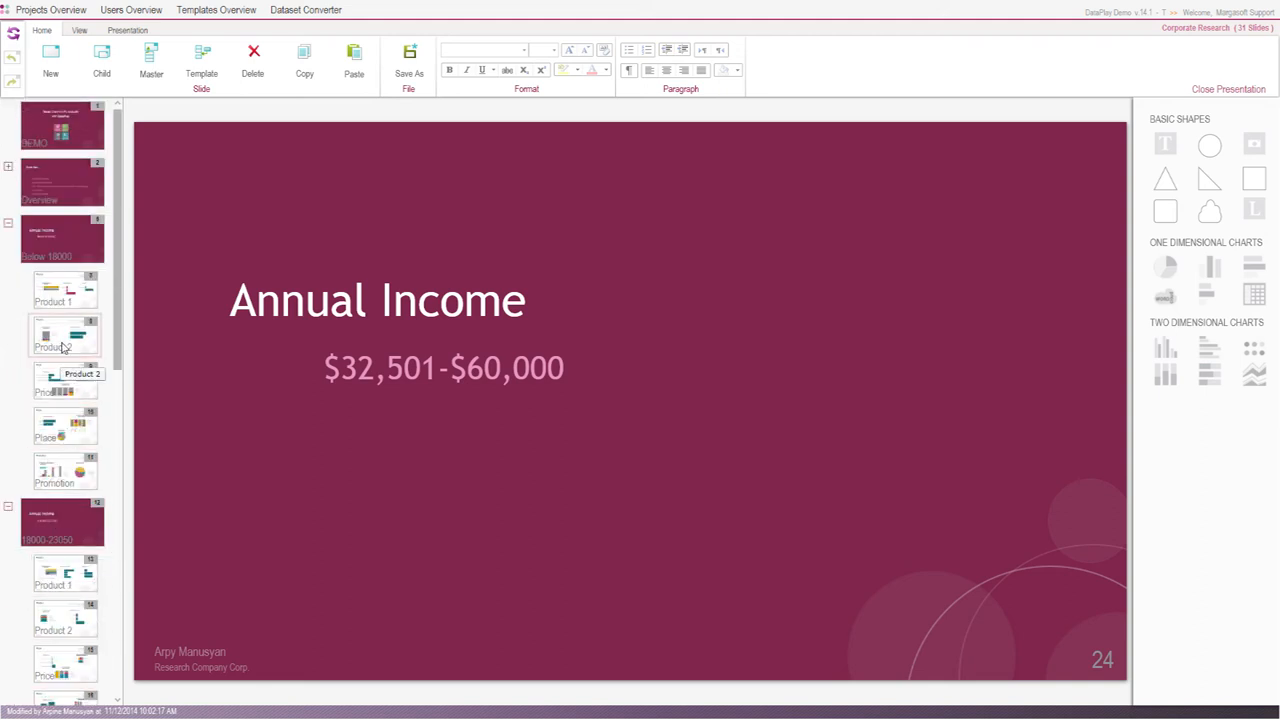
left_click(64, 290)
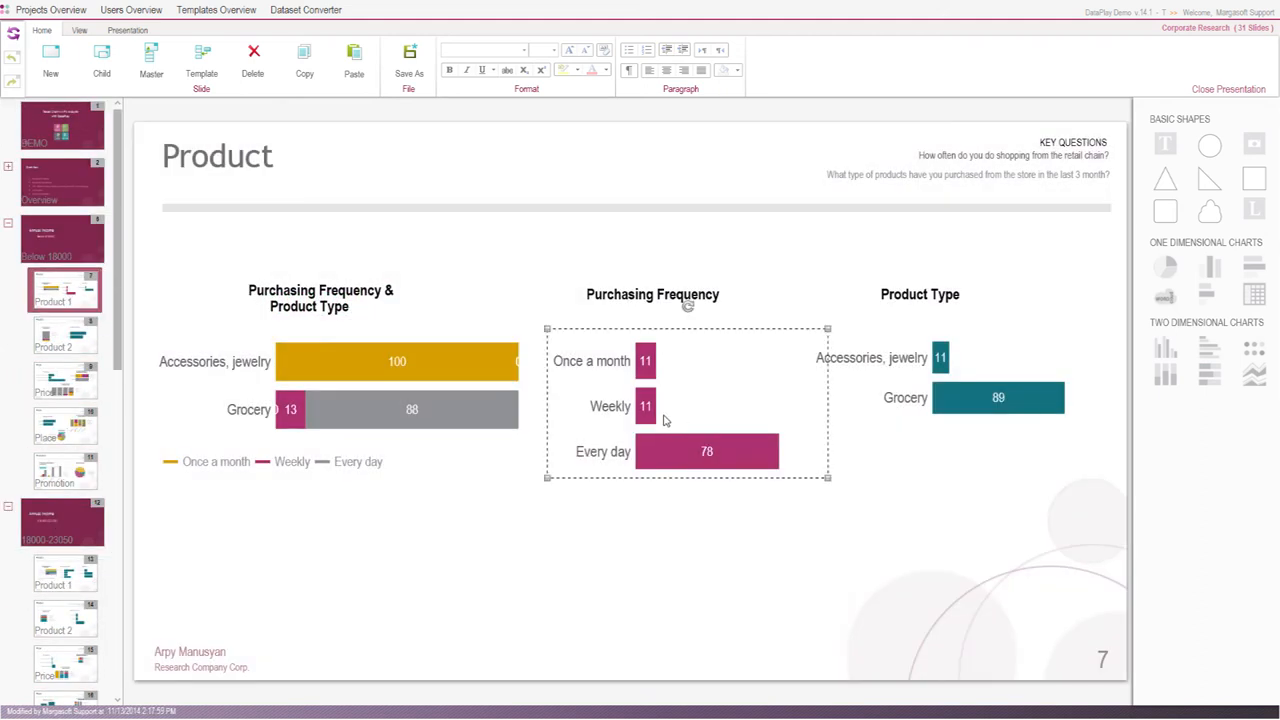
mouse_move(756, 464)
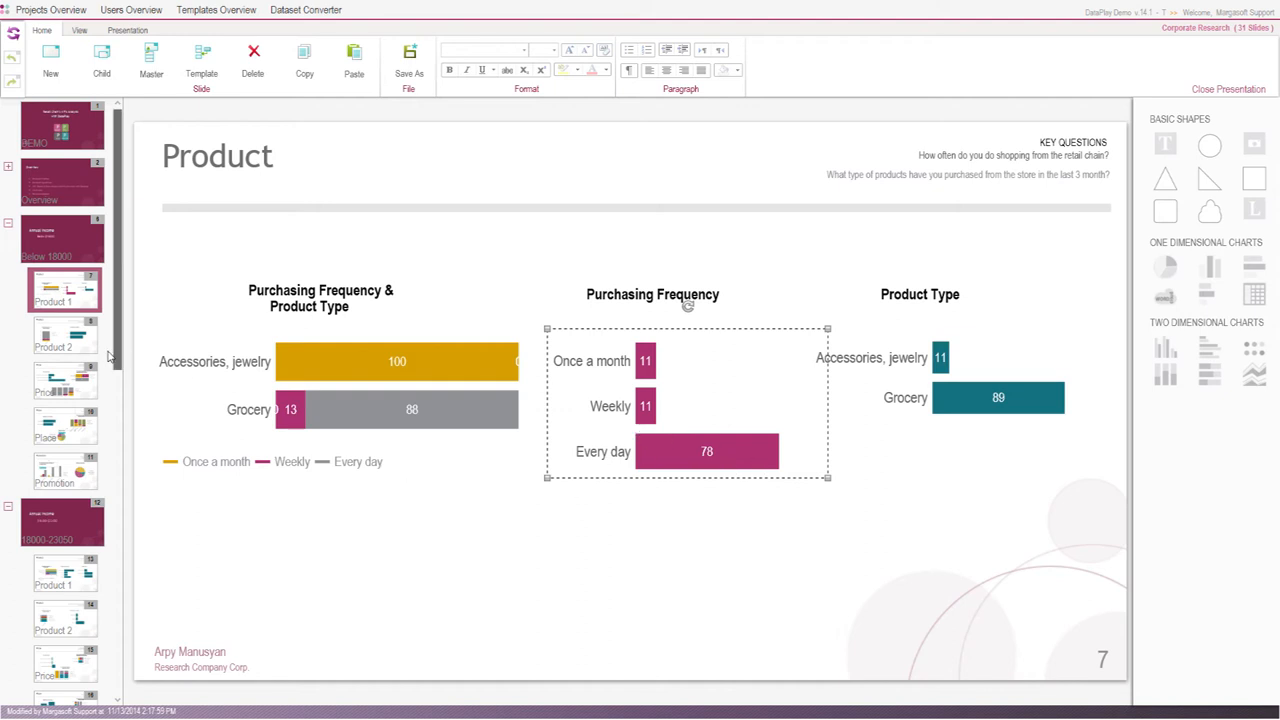
left_click(64, 336)
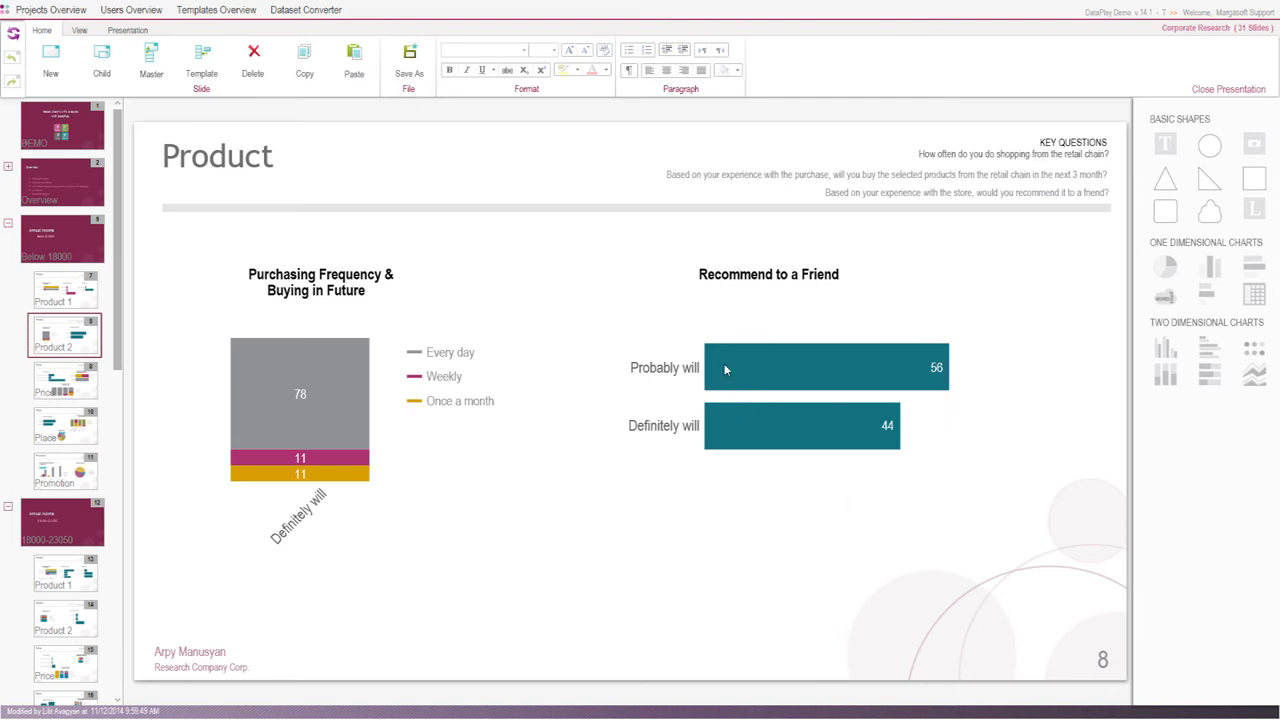
left_click(826, 368)
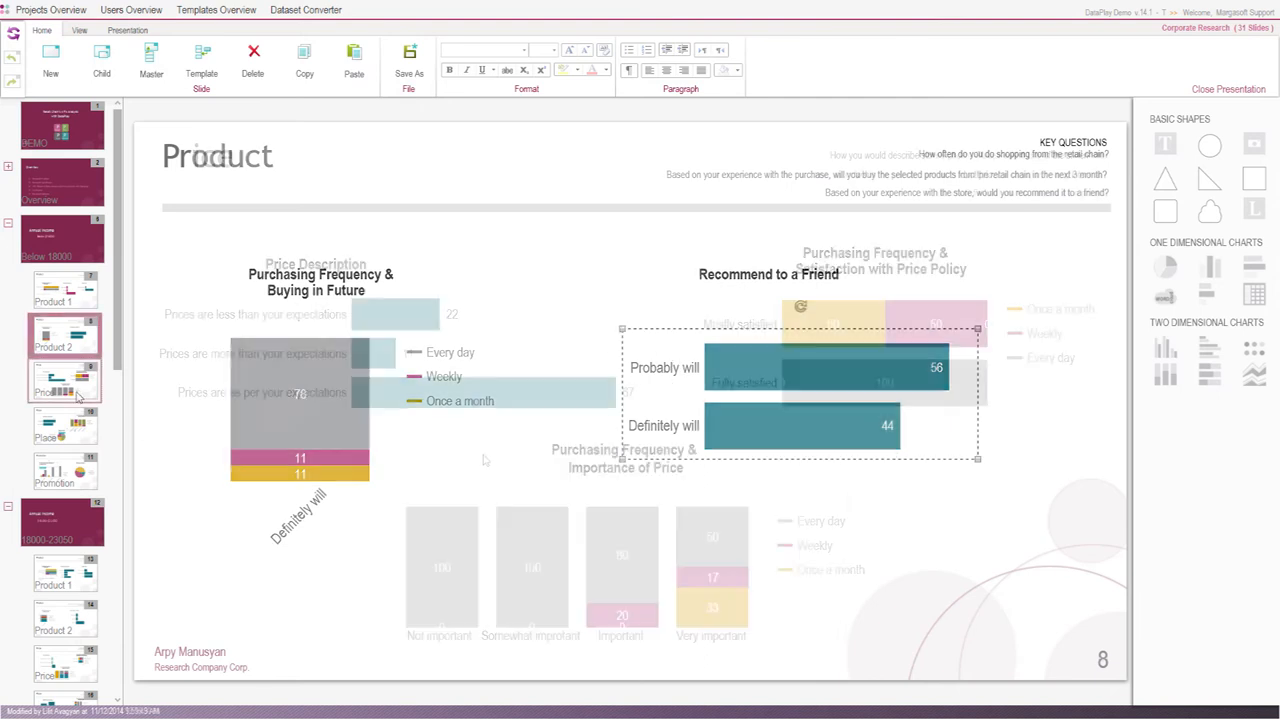
Review the Price, Place and Promotion slides 9-11, inspecting the Price Description chart
left_click(64, 380)
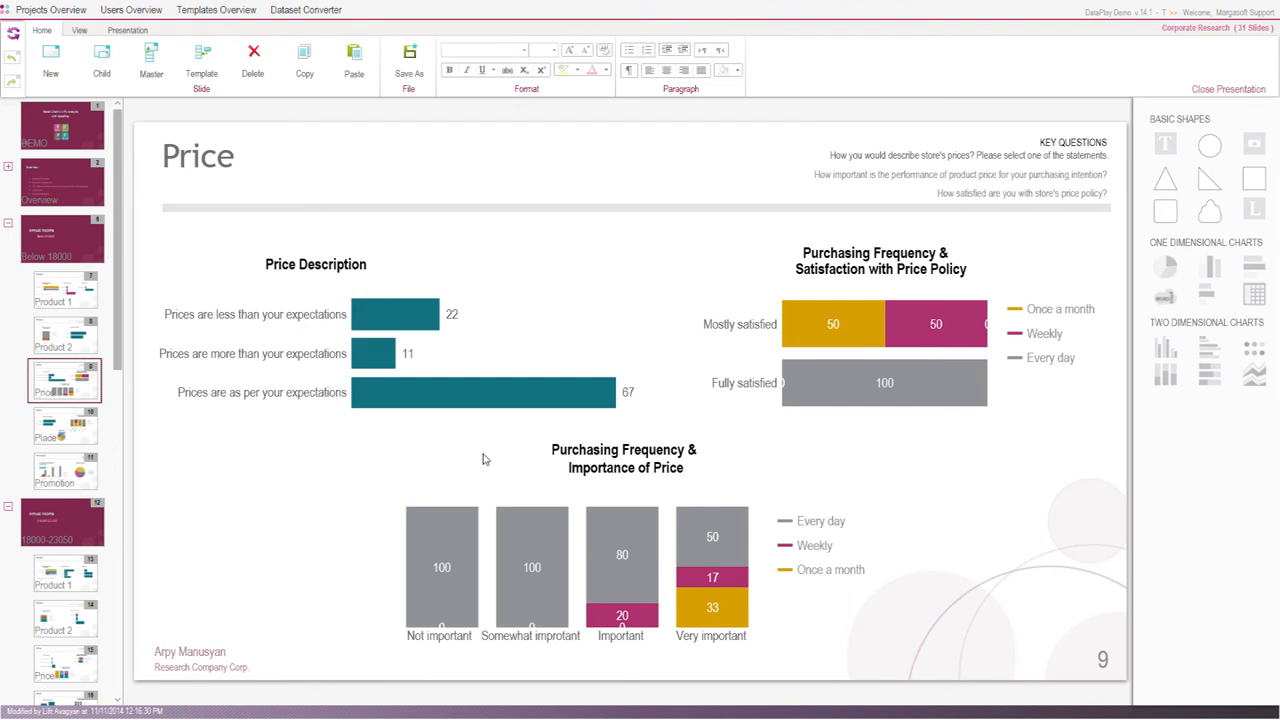
left_click(378, 368)
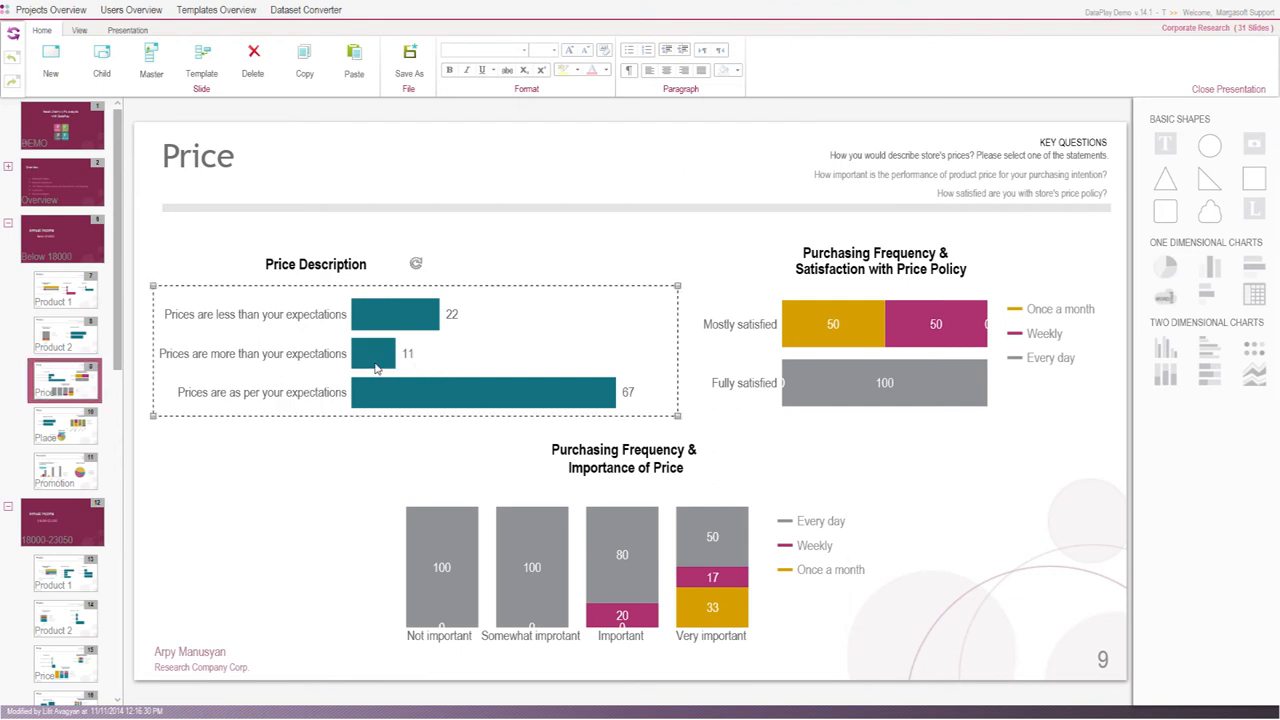
mouse_move(268, 444)
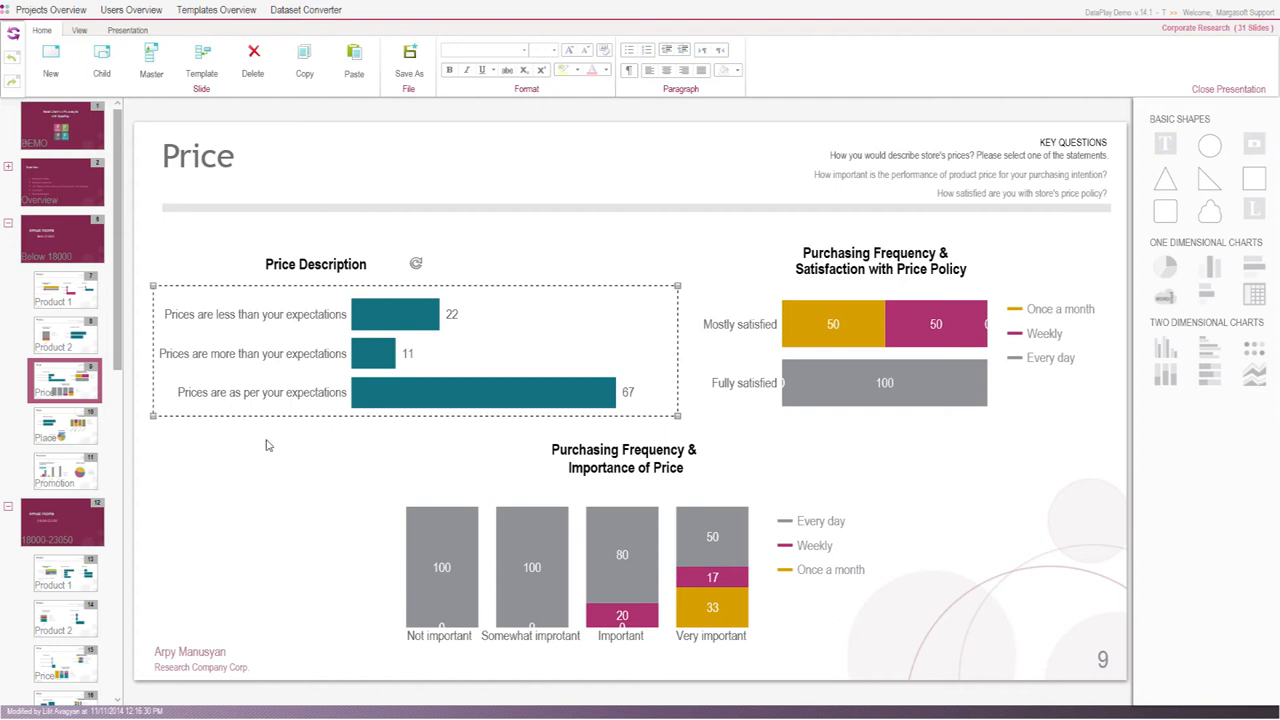
mouse_move(304, 428)
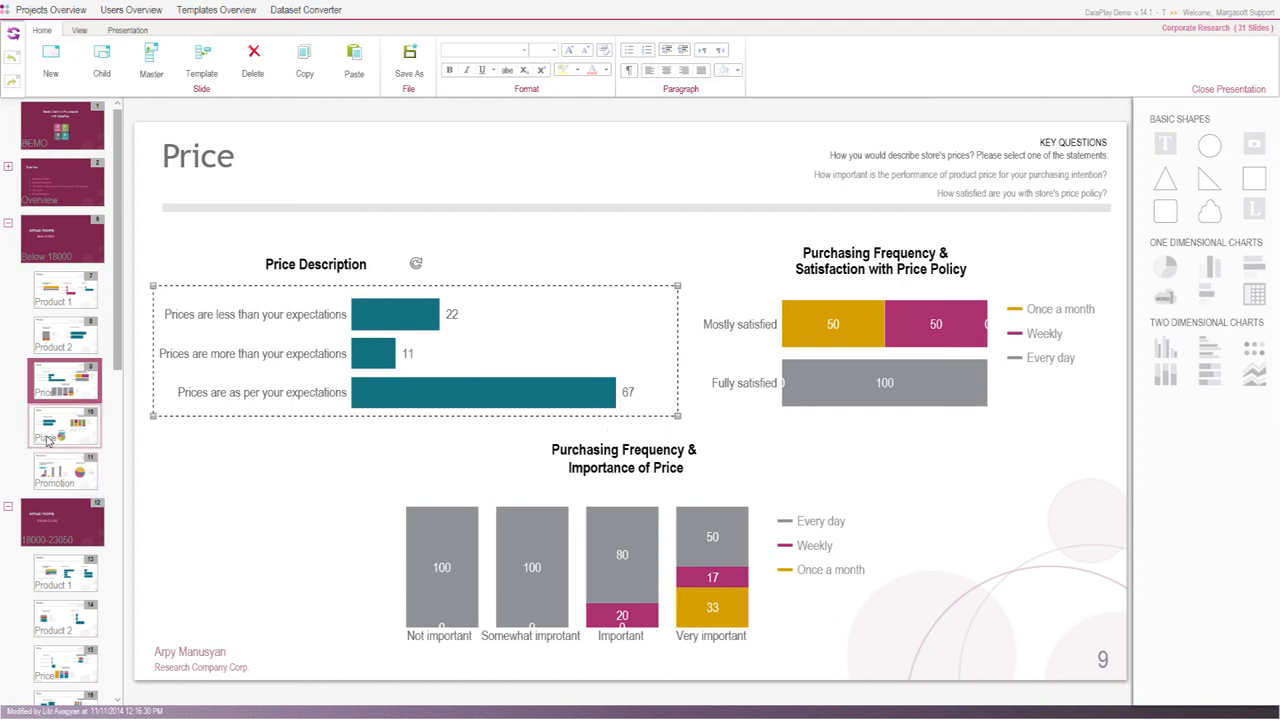
left_click(64, 424)
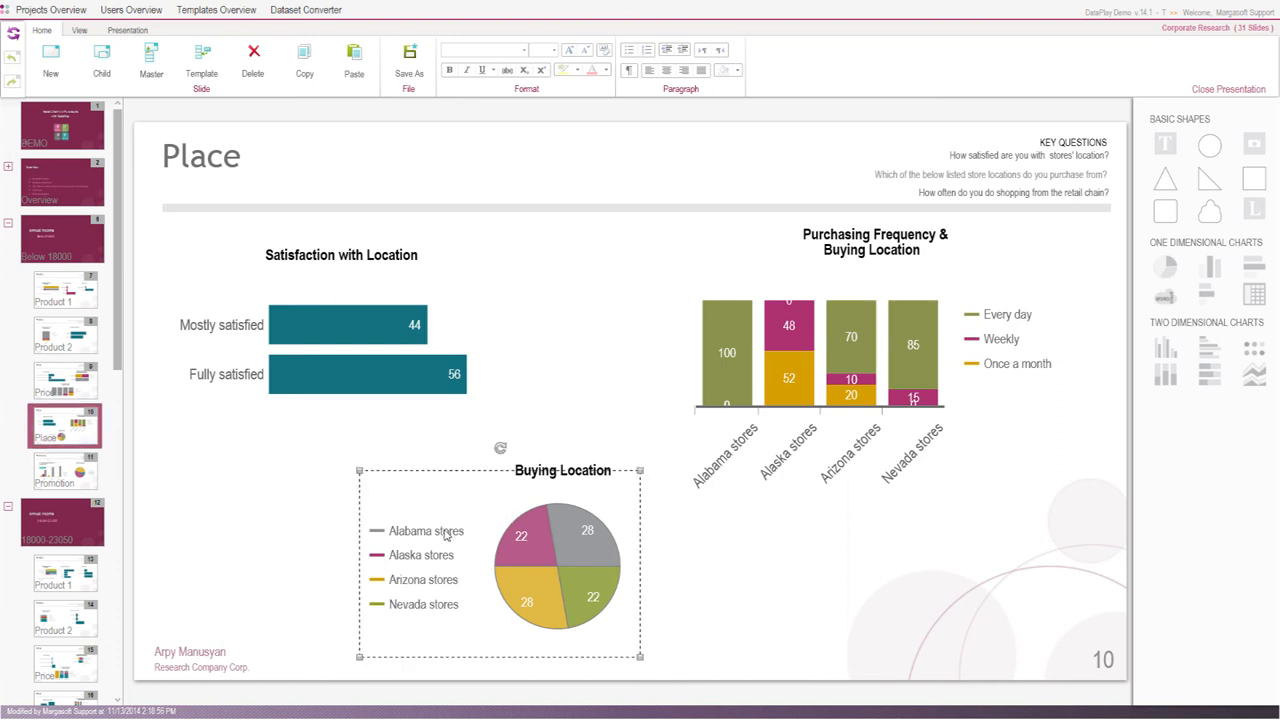
mouse_move(446, 590)
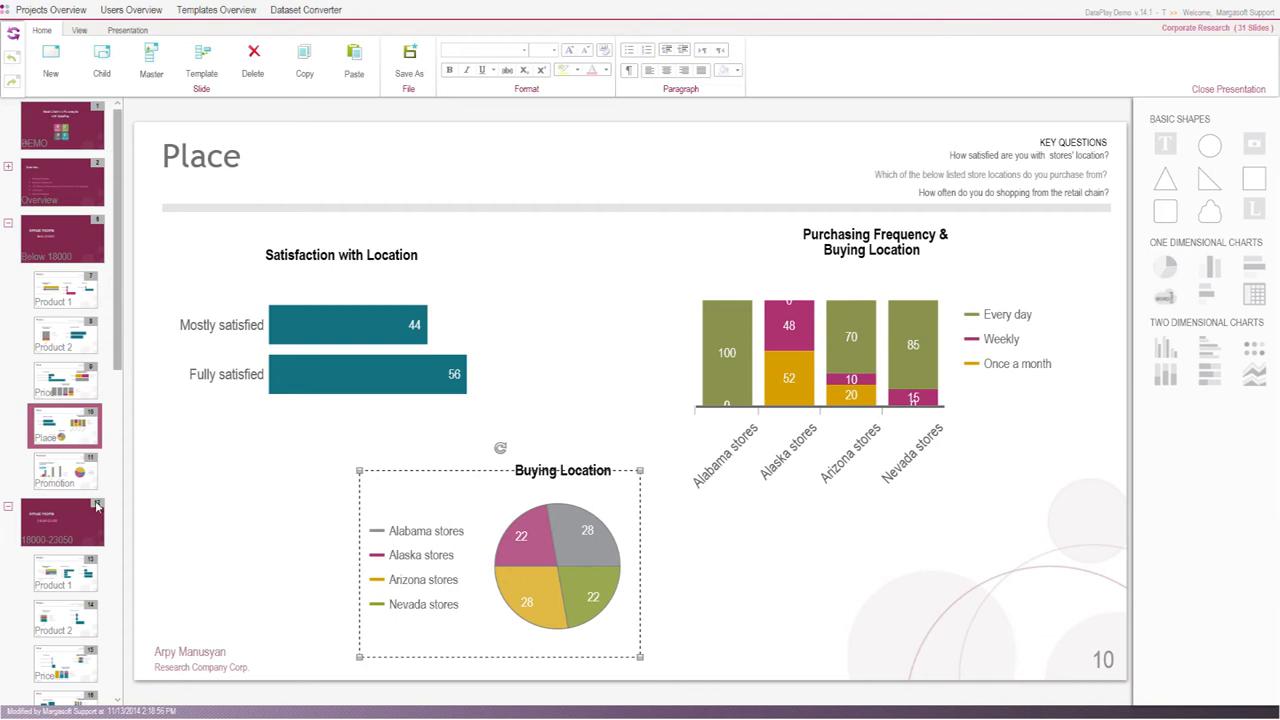
left_click(64, 472)
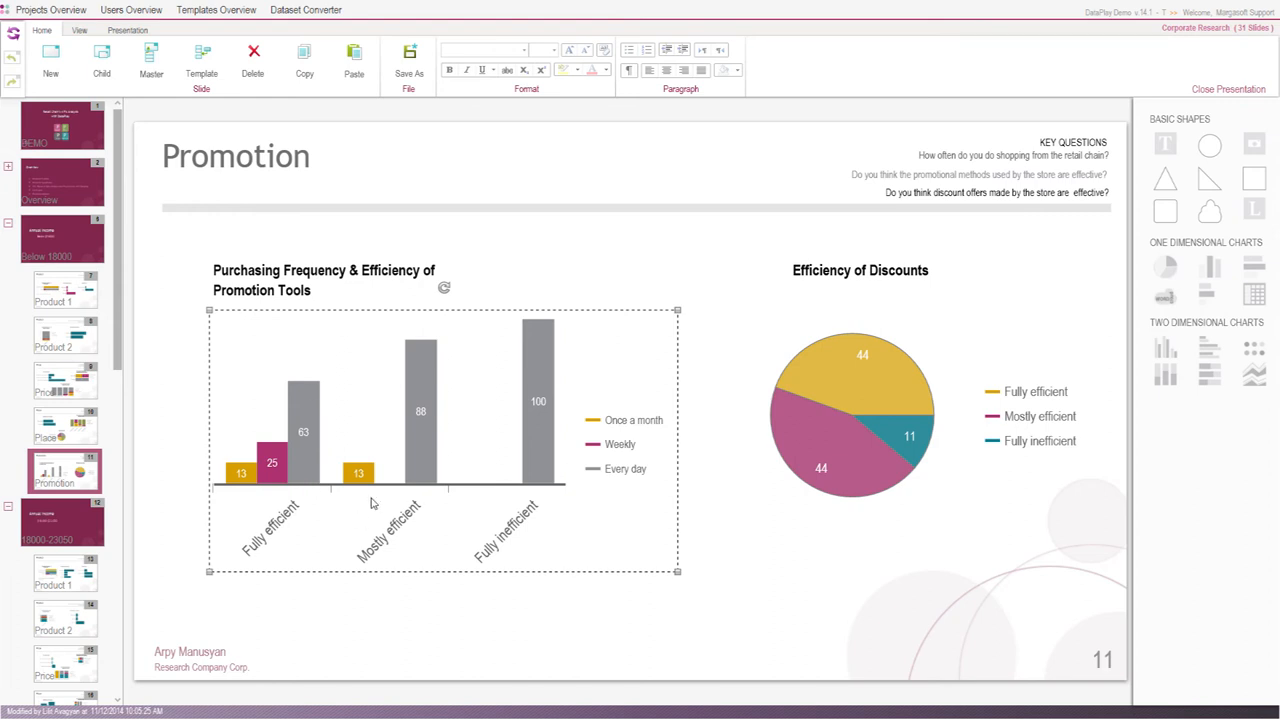
mouse_move(428, 488)
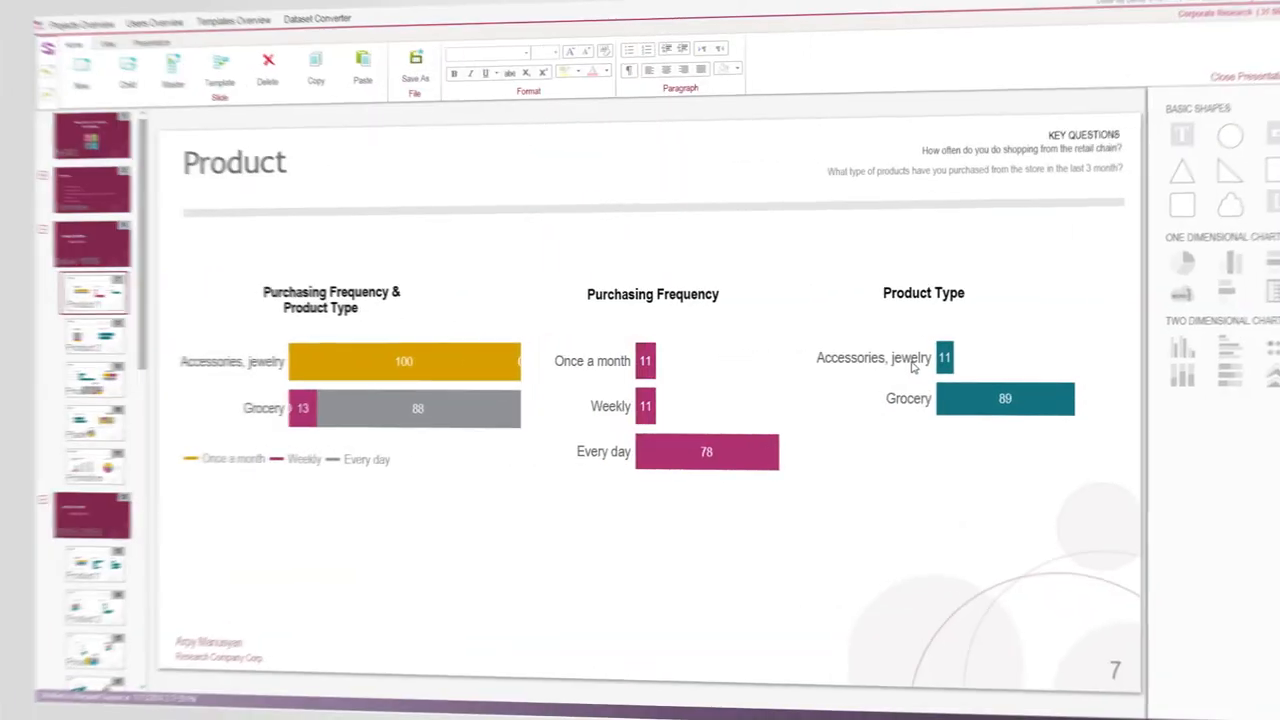
Scroll through the Hypotheses Testing and Recommendations slides, then return to the title slide
left_click(948, 356)
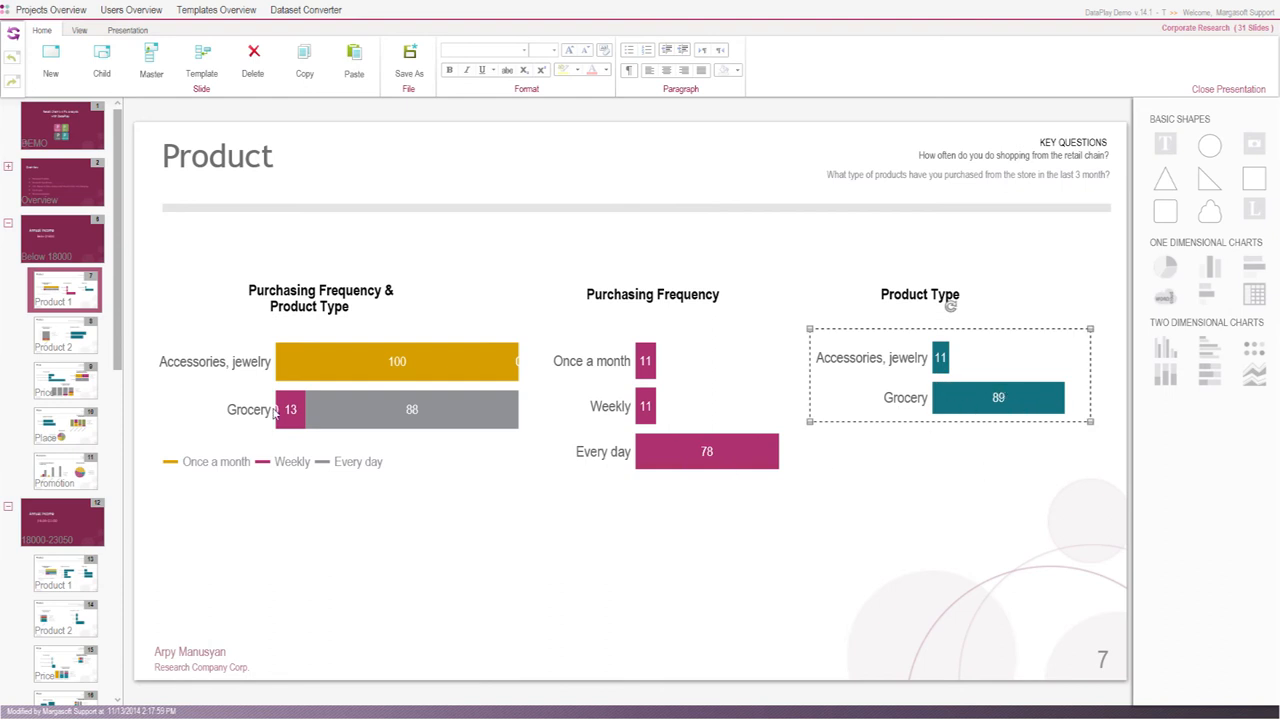
scroll("down", 3)
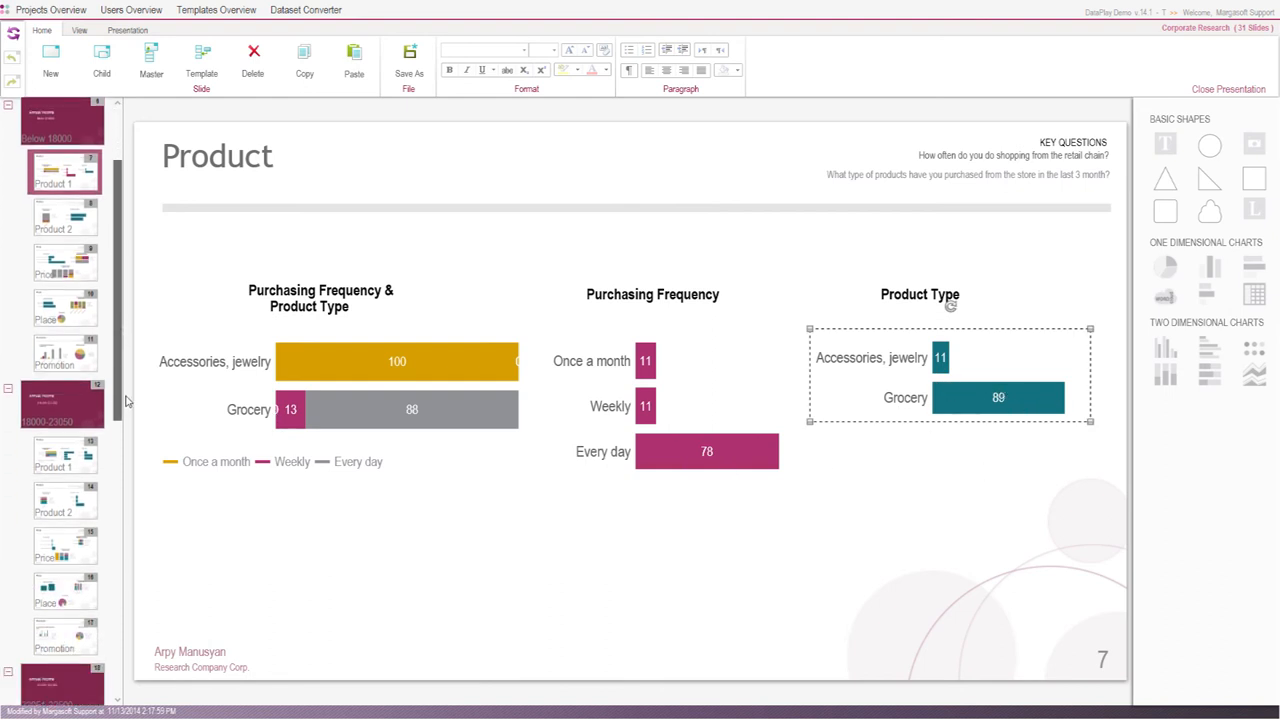
scroll("down", 3)
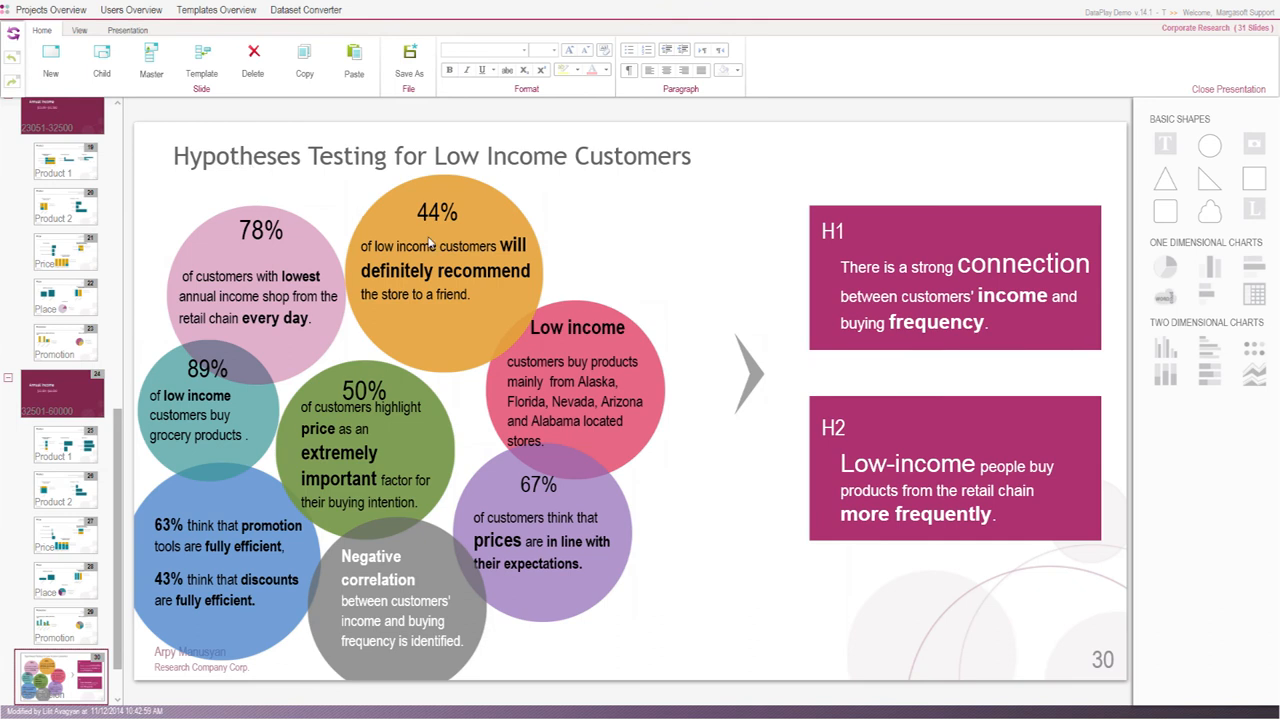
mouse_move(688, 356)
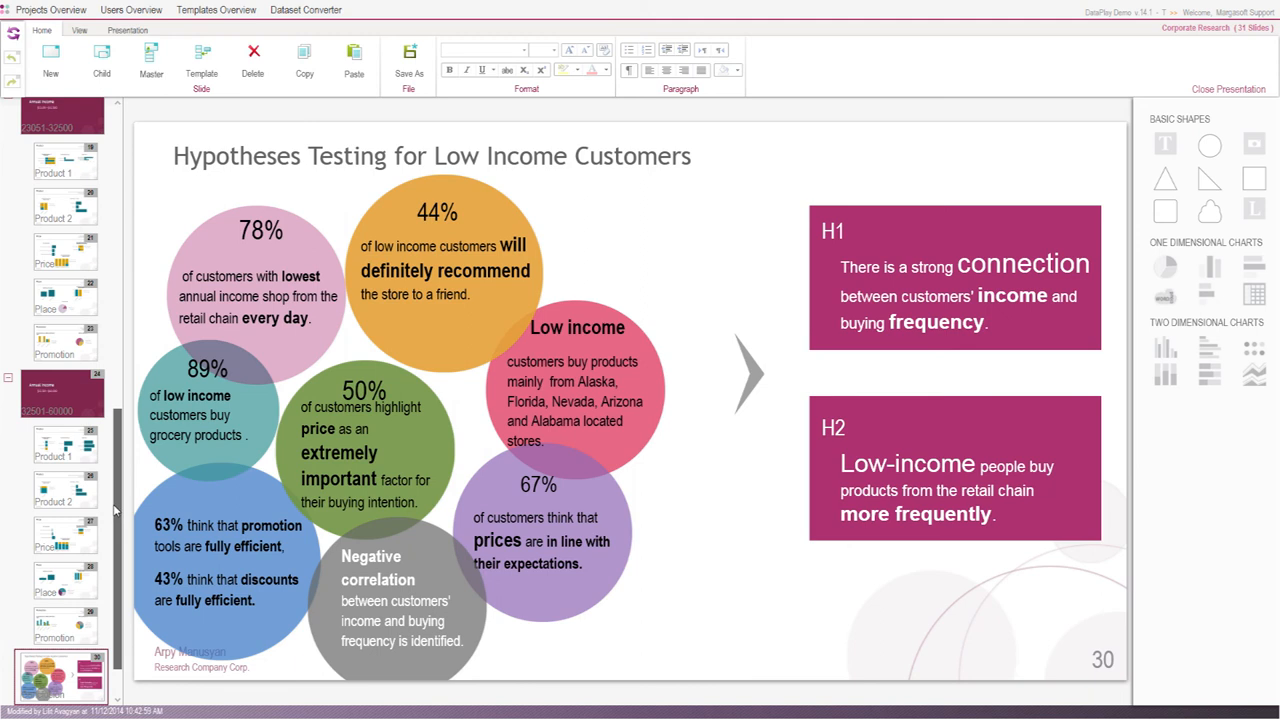
scroll("down", 3)
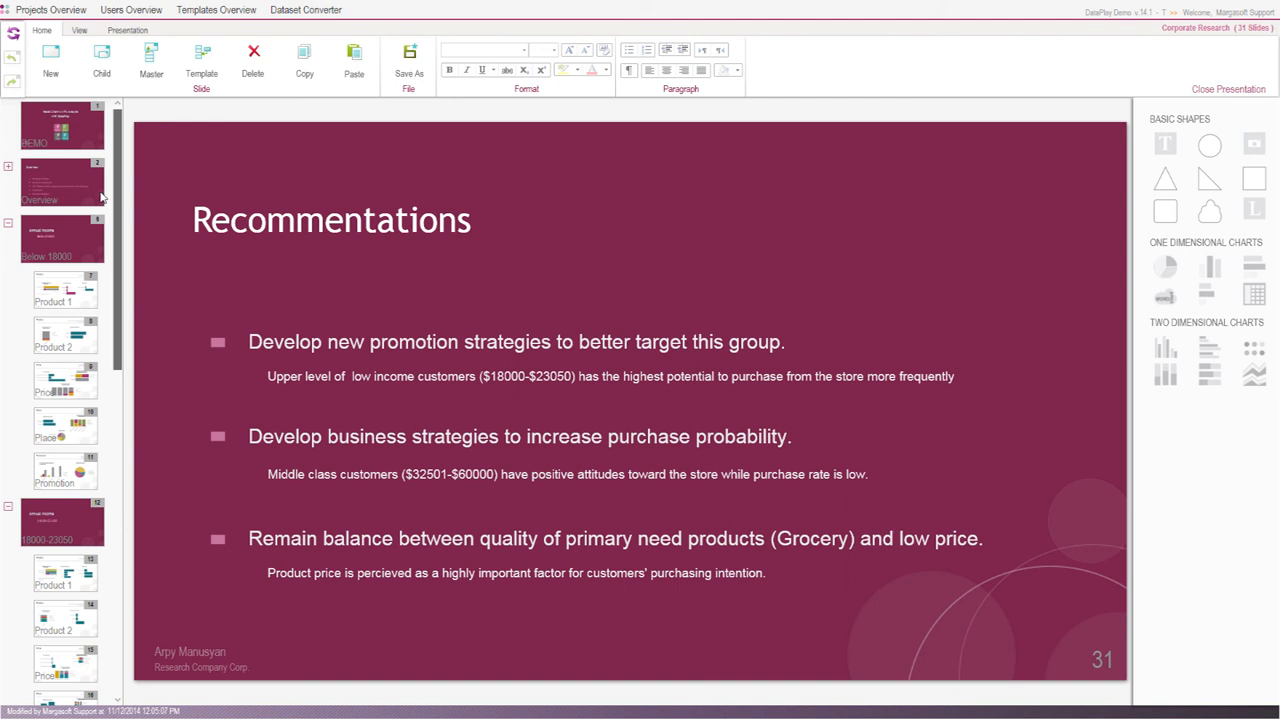
left_click(60, 124)
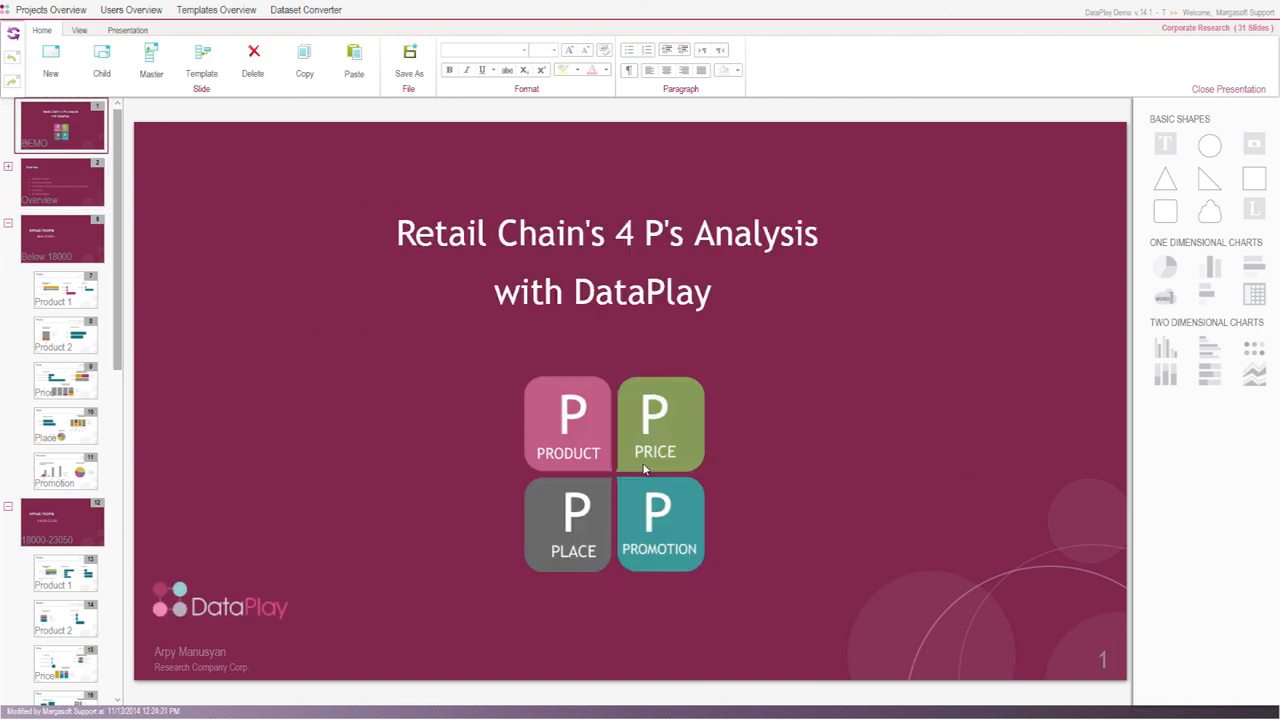